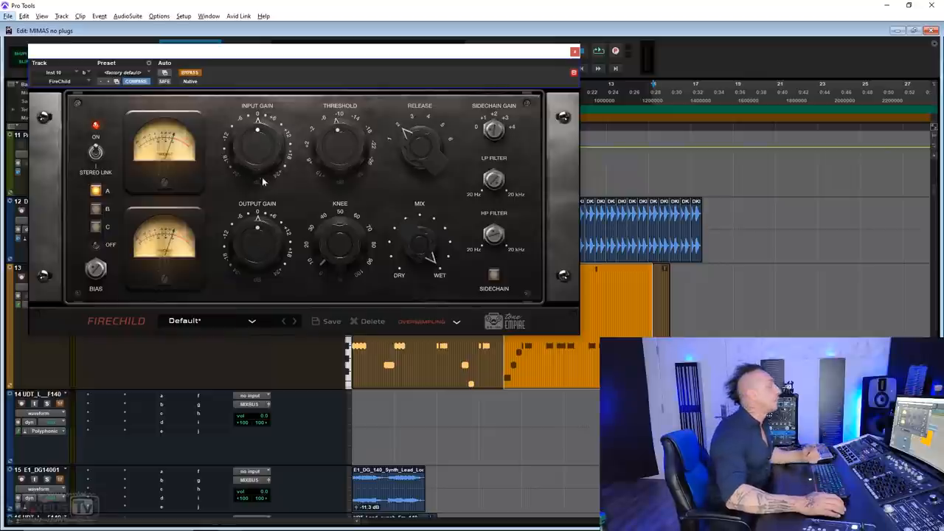
mouse_move(263, 155)
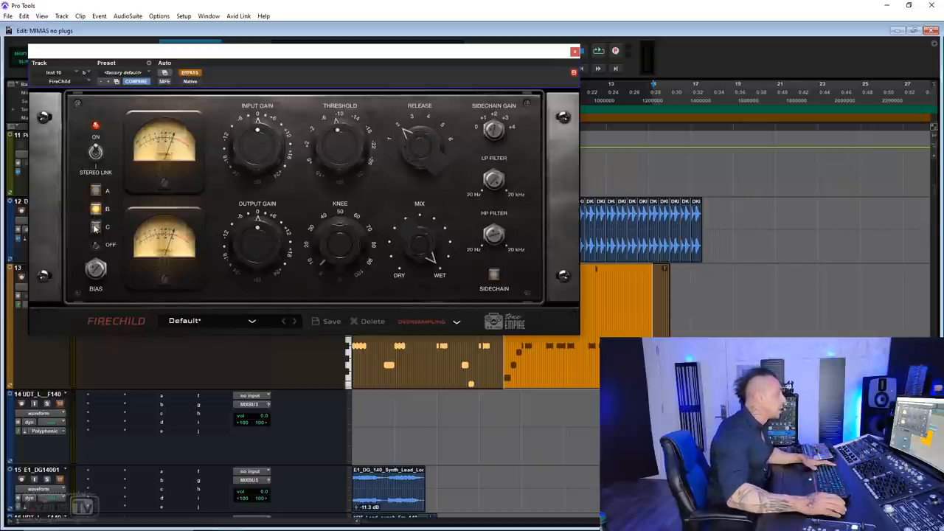
Compare tube models A and B on the synth's Firechild, checking against bypass
click(94, 227)
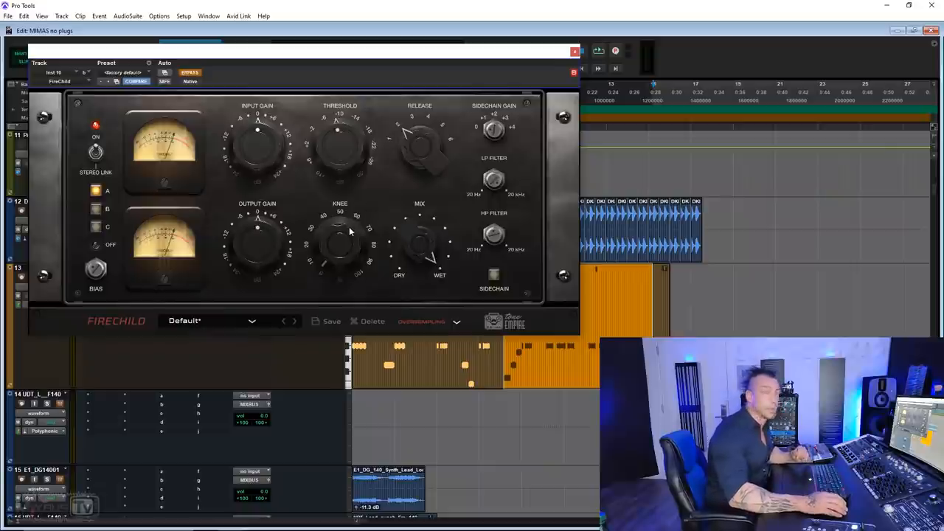
mouse_move(334, 254)
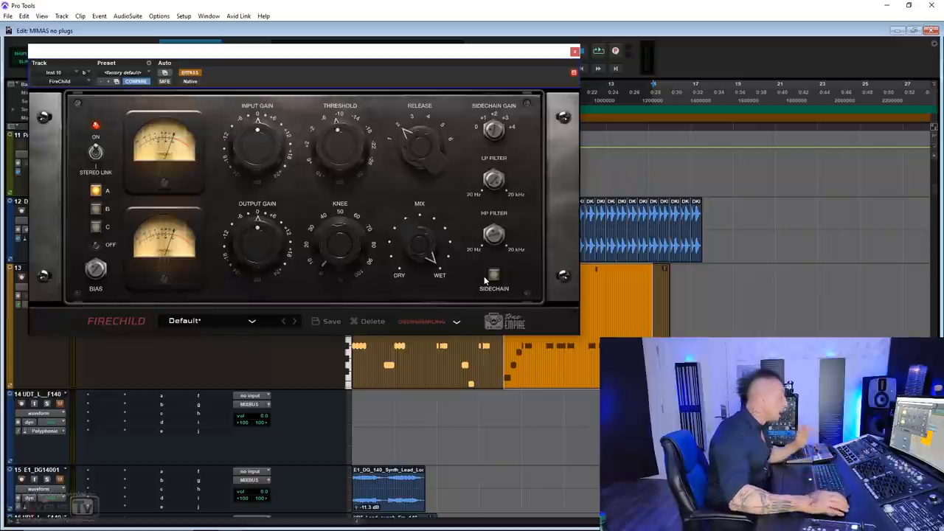
mouse_move(431, 282)
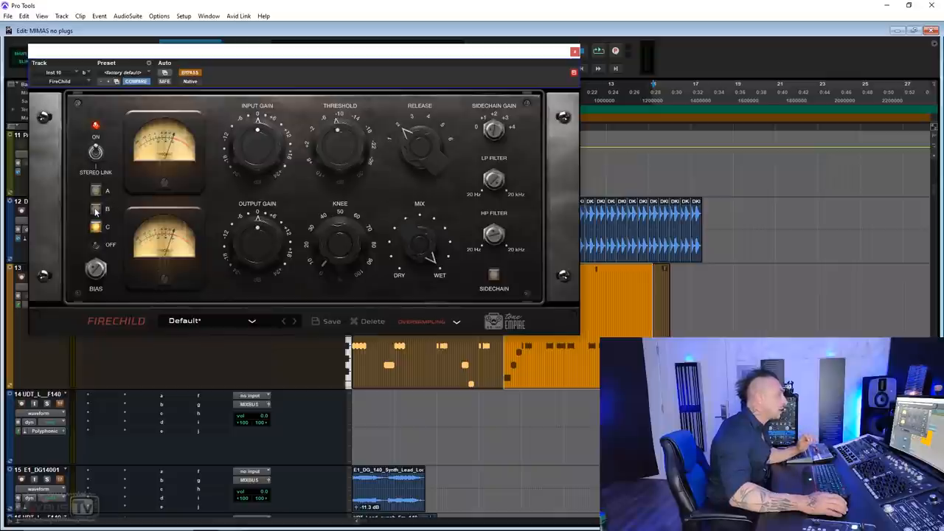
click(96, 209)
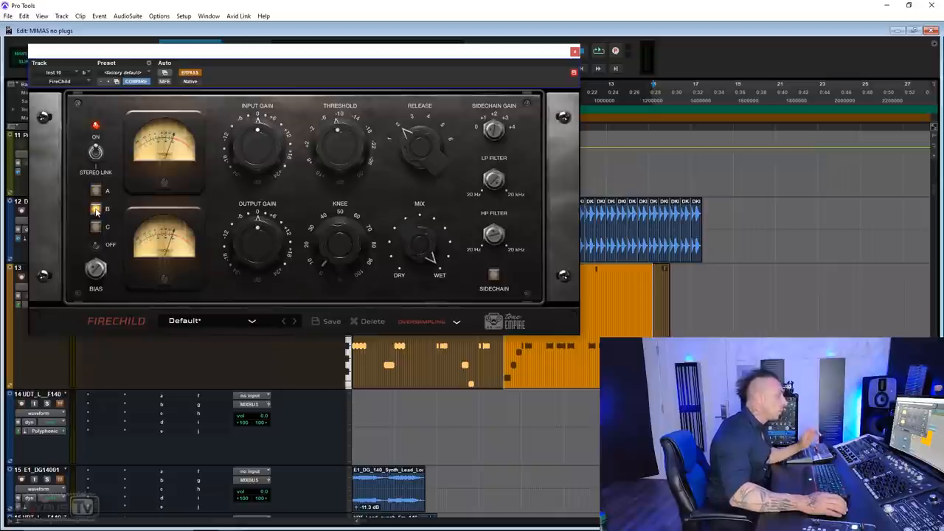
click(94, 191)
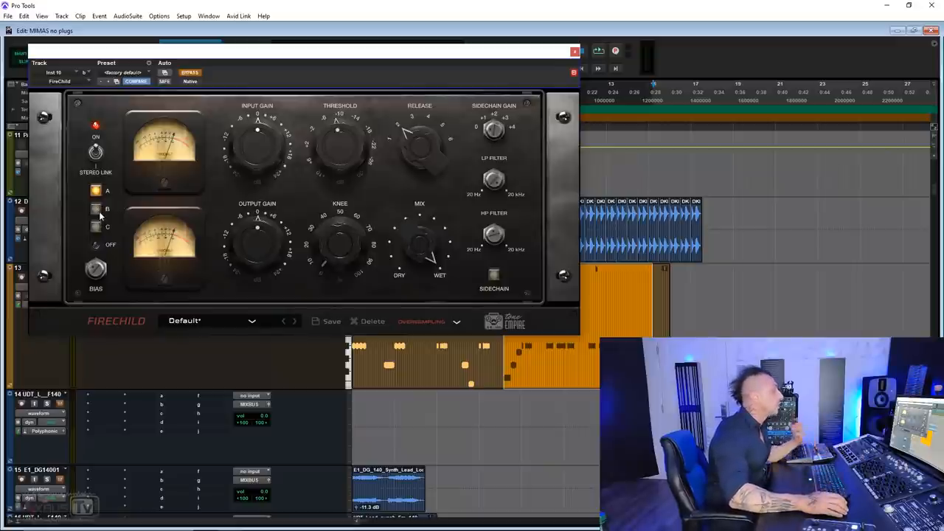
mouse_move(100, 214)
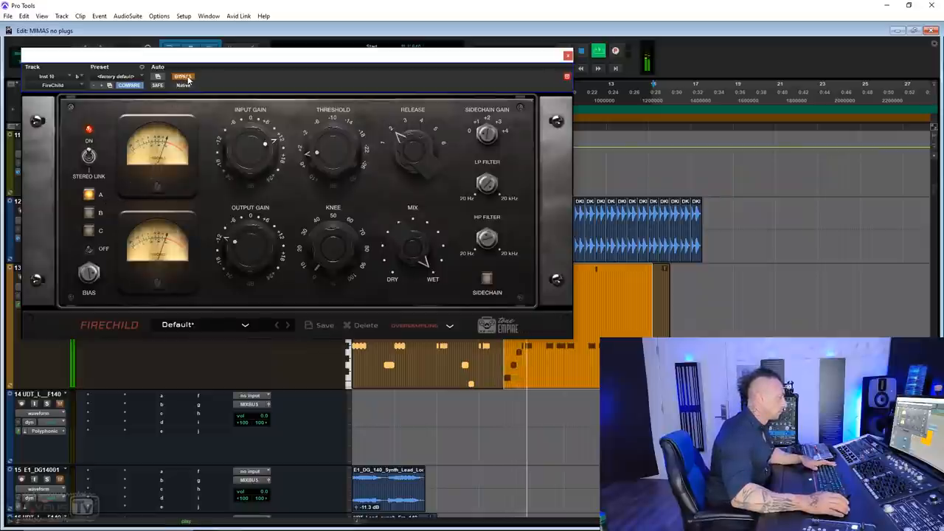
click(183, 76)
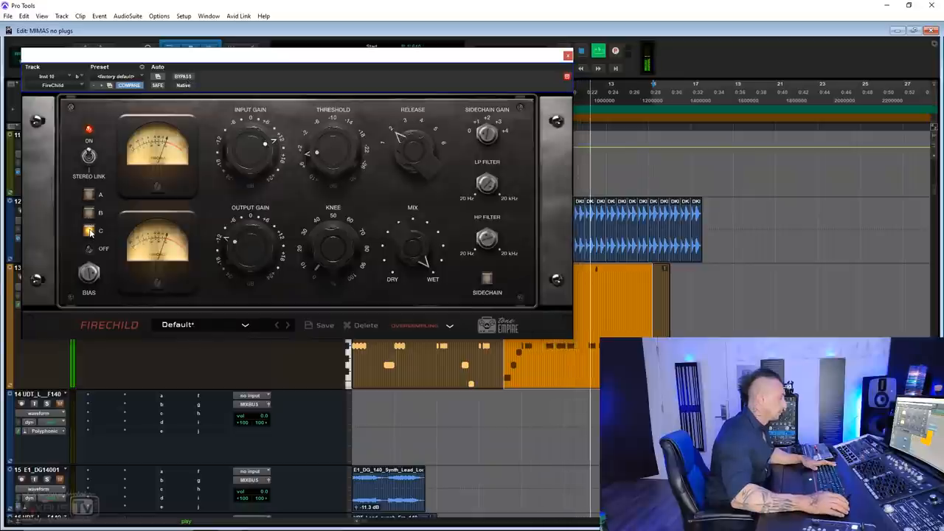
Audition tube model C and settle on tube model B for the synth
click(89, 195)
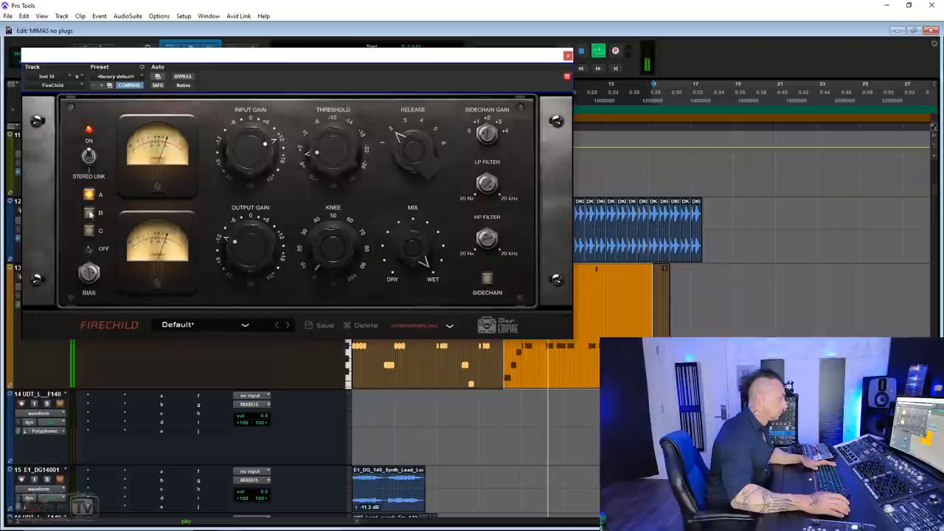
click(88, 212)
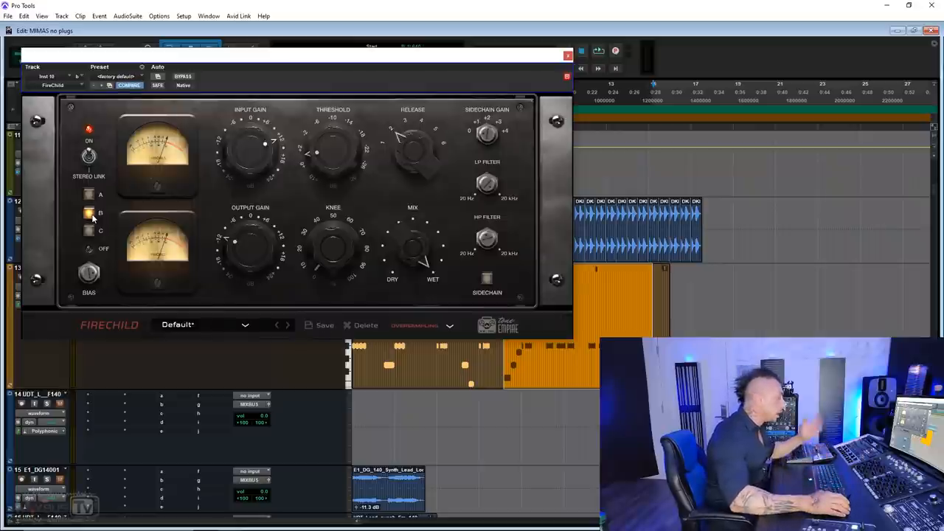
click(89, 195)
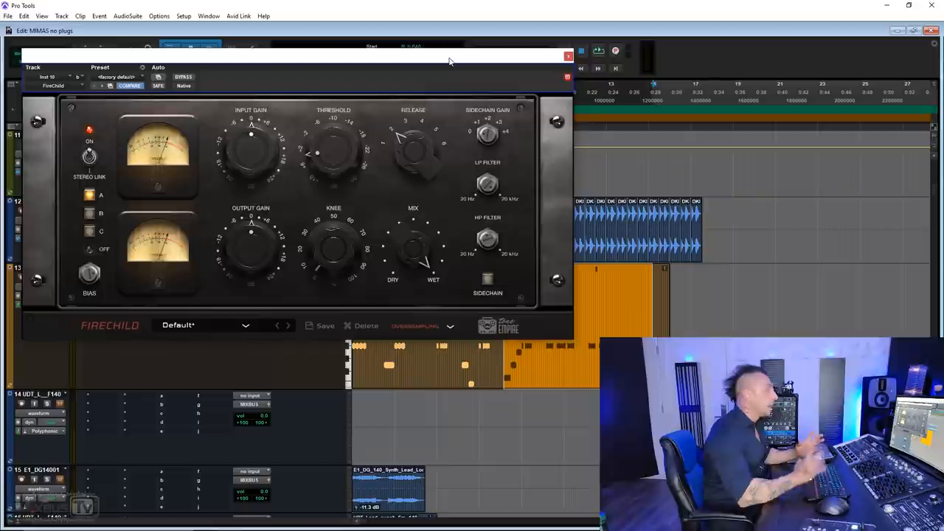
mouse_move(363, 204)
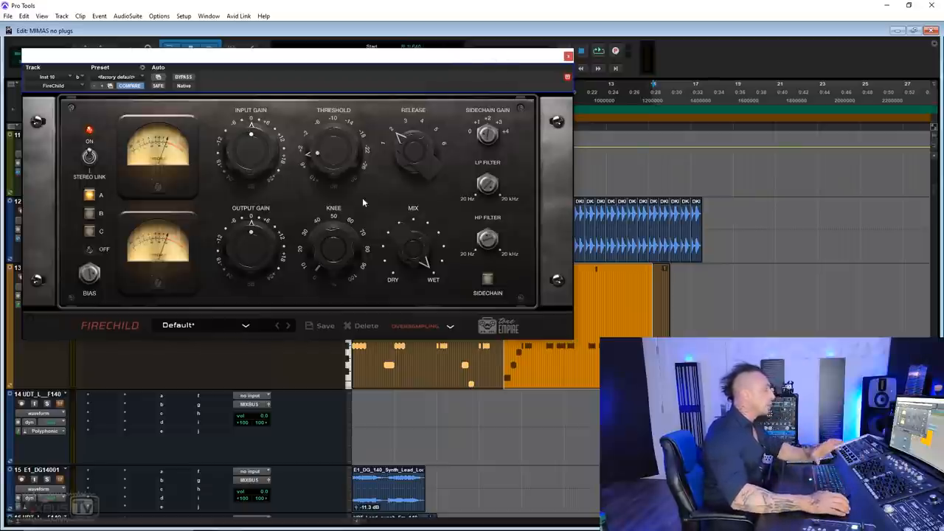
mouse_move(422, 153)
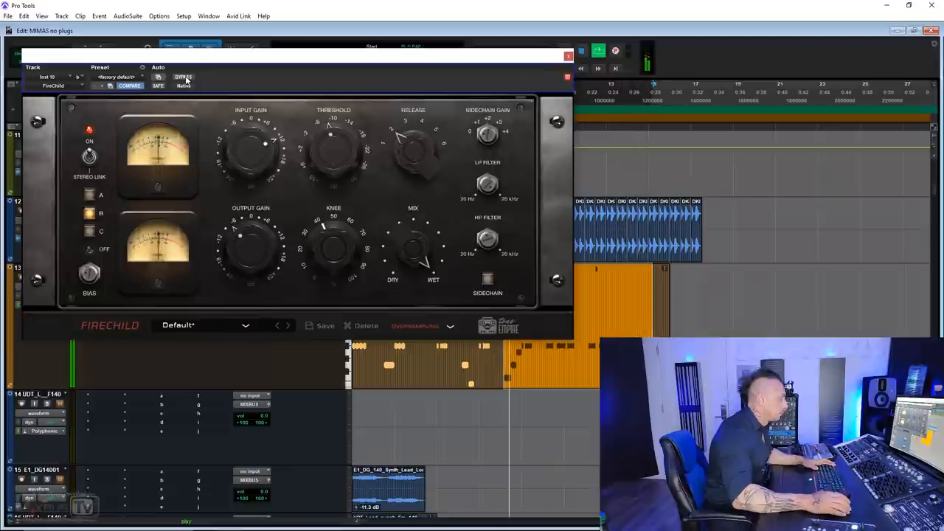
mouse_move(183, 76)
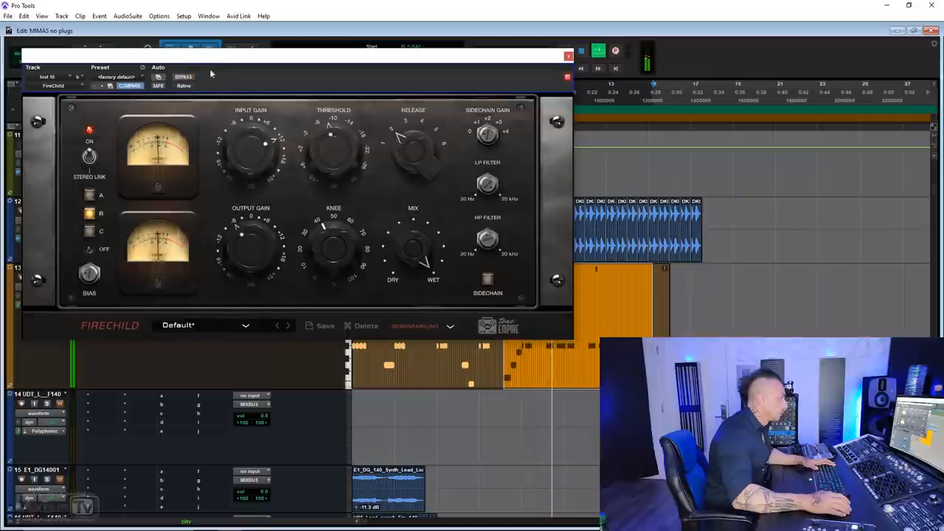
Re-engage the synth's compression after comparing the readjusted threshold against bypass
click(182, 77)
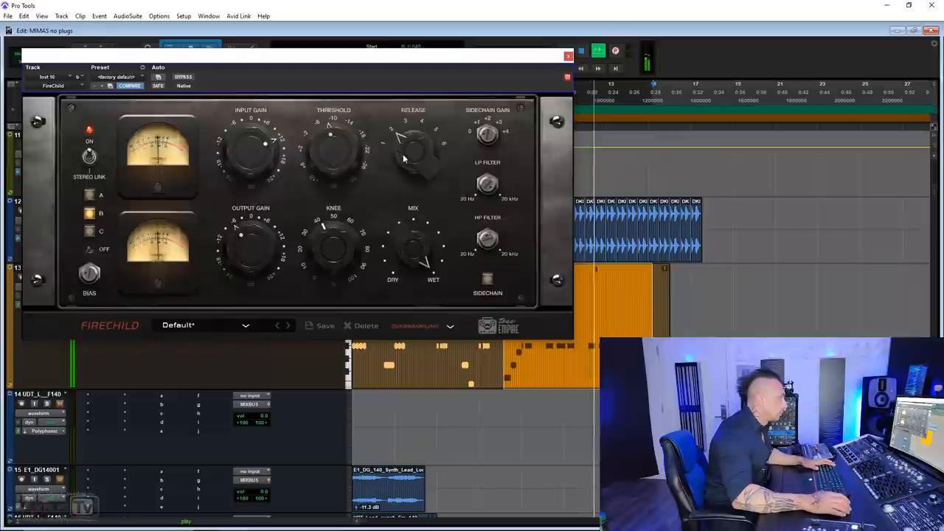
Enable the sidechain, set its high-pass filter near 3868 Hz and readjust the threshold
click(487, 278)
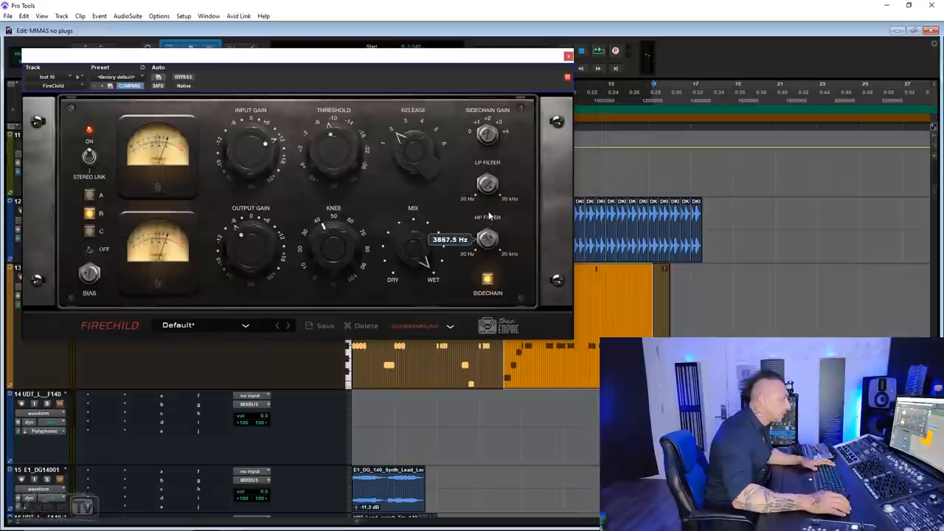
drag(487, 236, 487, 251)
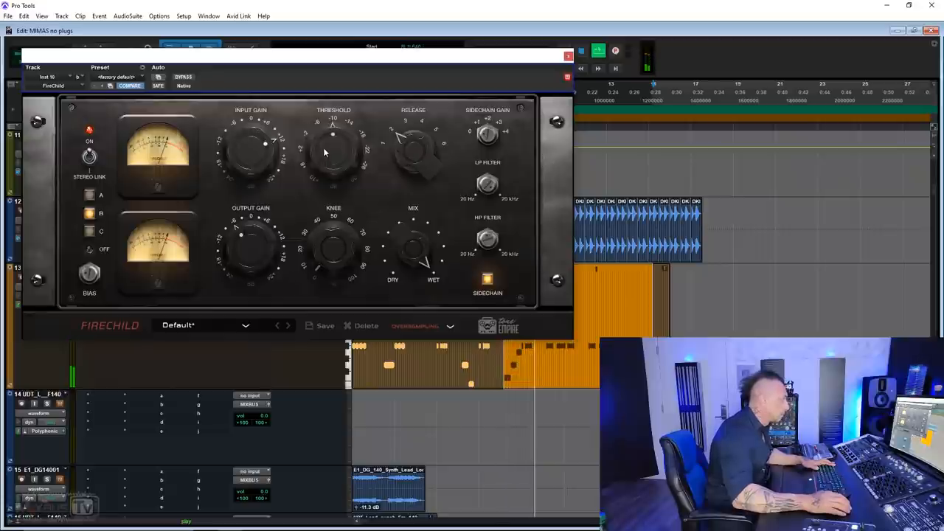
drag(333, 136, 337, 132)
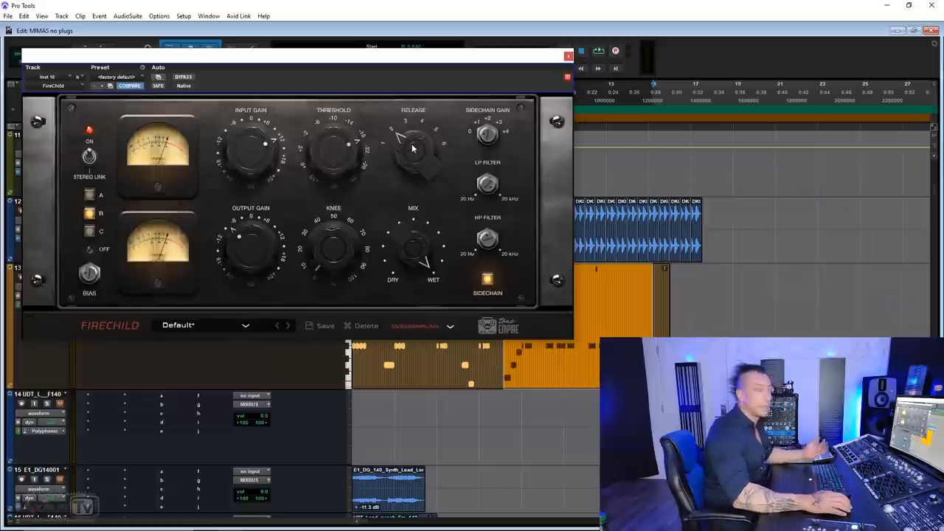
mouse_move(342, 236)
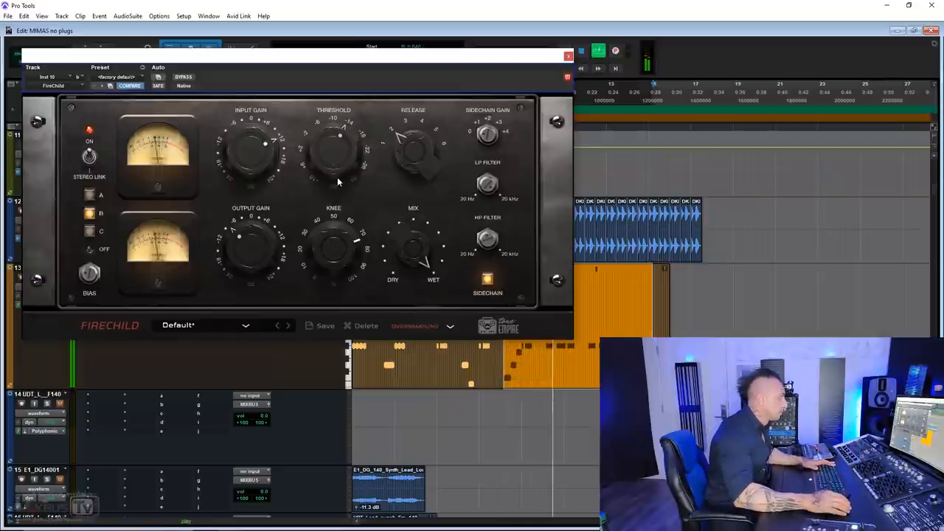
Check the retuned release and threshold against the dry synth via bypass
click(183, 77)
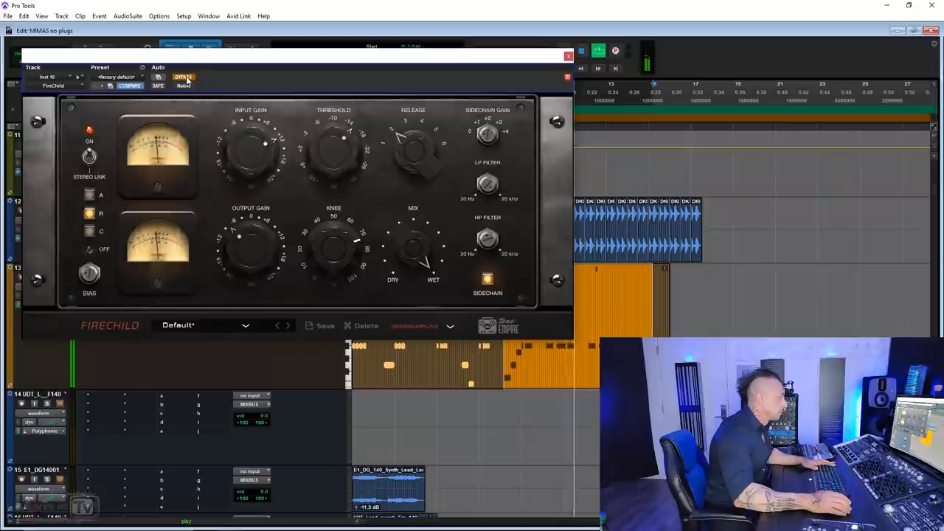
click(183, 77)
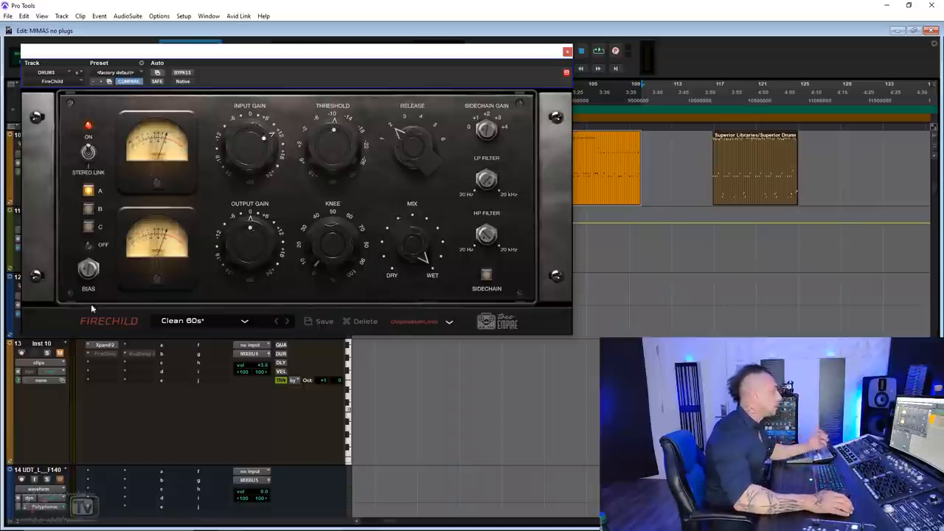
mouse_move(165, 236)
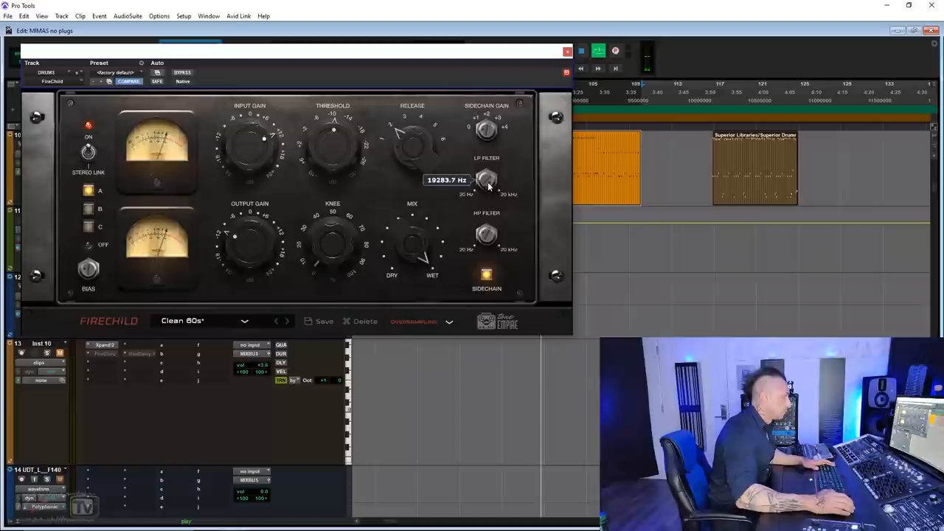
Compare the drums' Clean-preset Firechild against bypass and retune its output gain
click(183, 73)
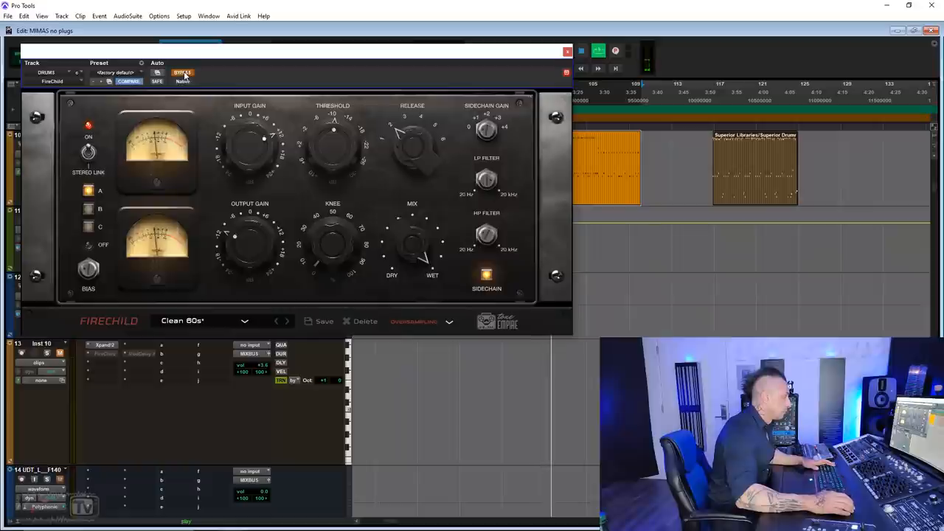
click(183, 72)
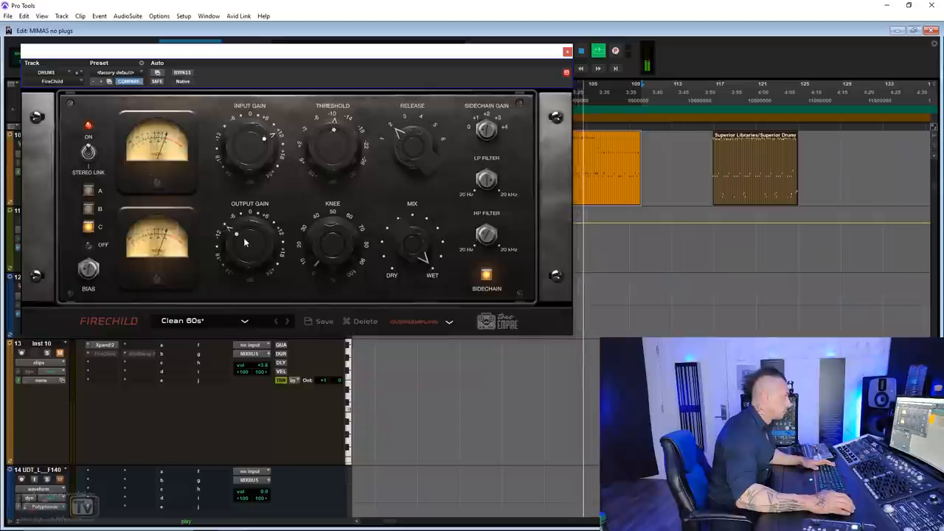
click(183, 72)
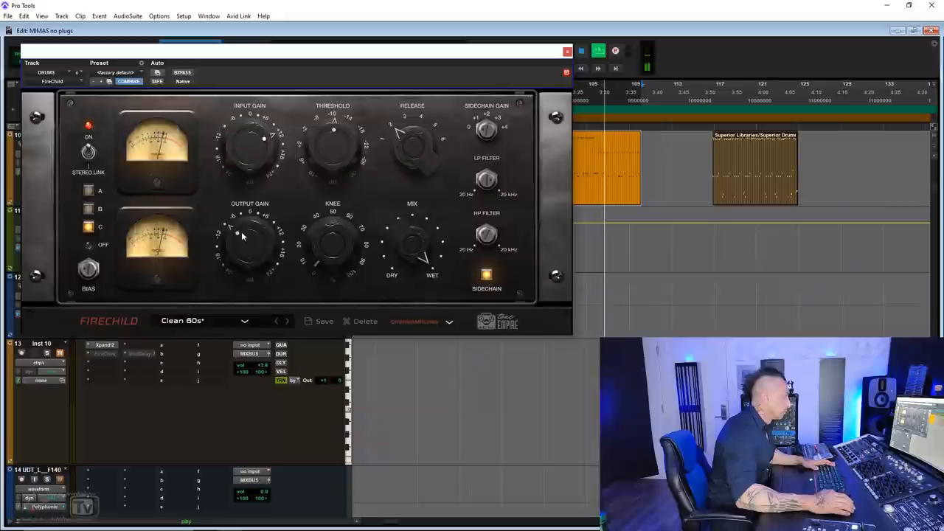
click(183, 72)
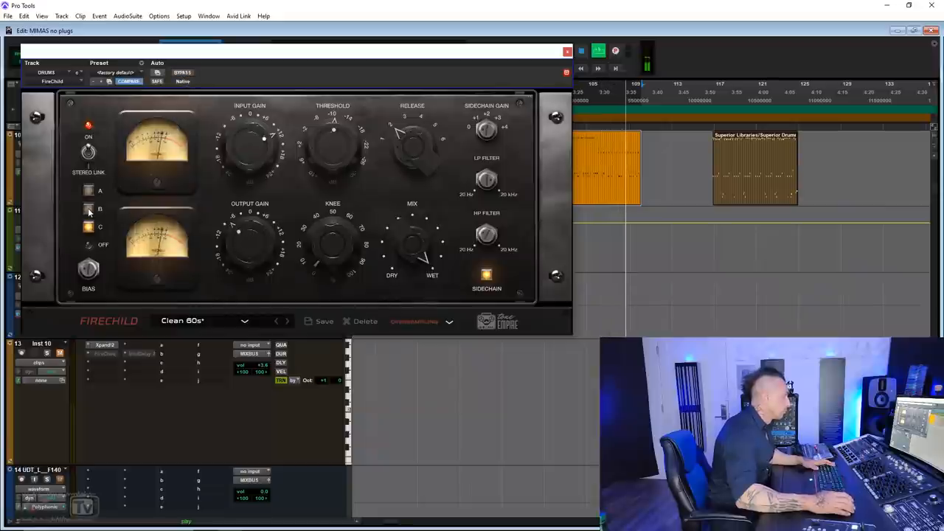
Switch the drums to a different tube model and bypass to compare
click(89, 210)
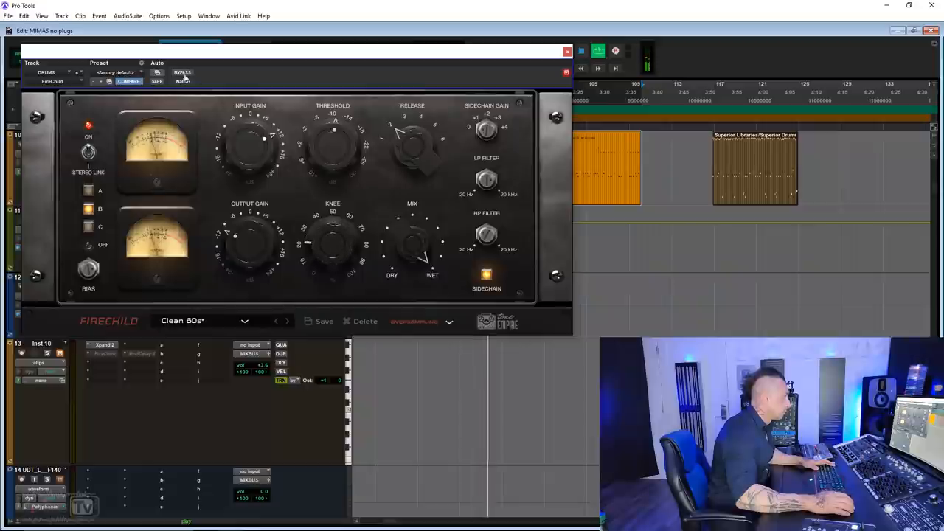
click(183, 74)
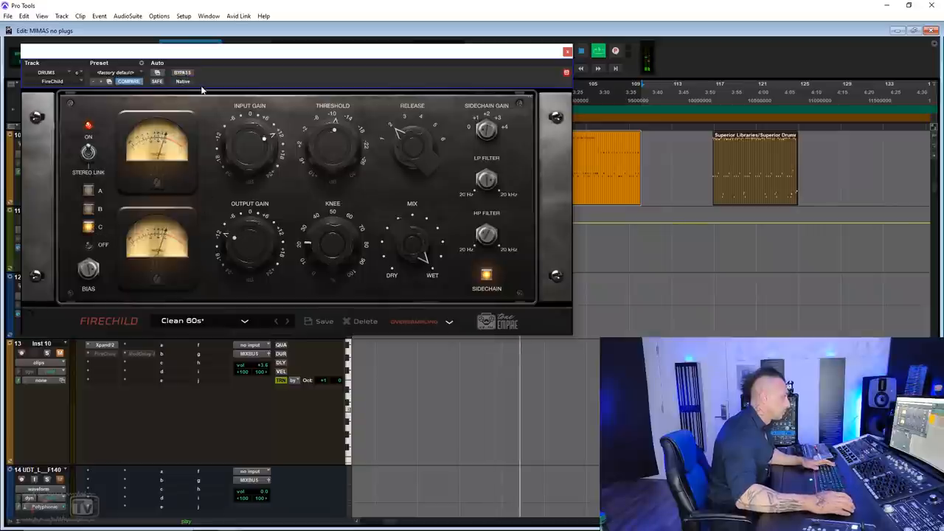
click(183, 72)
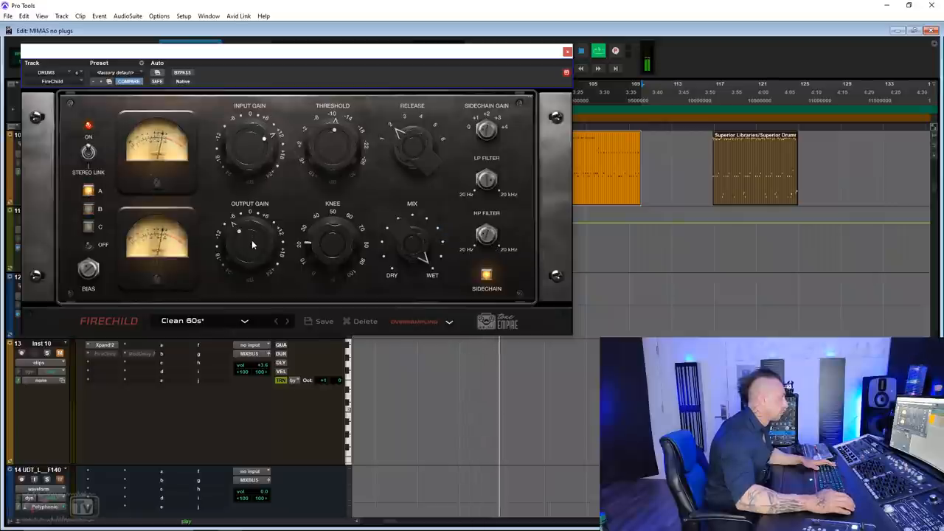
click(183, 72)
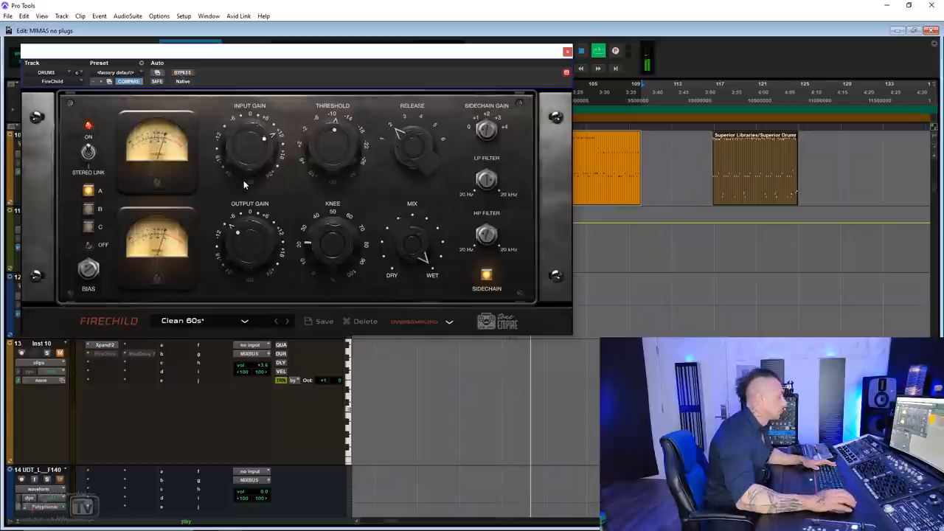
click(183, 72)
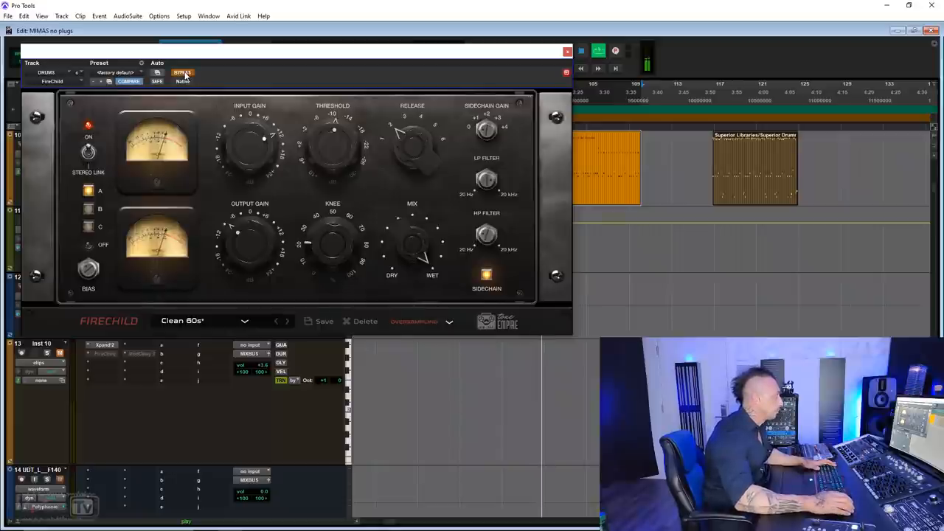
click(183, 72)
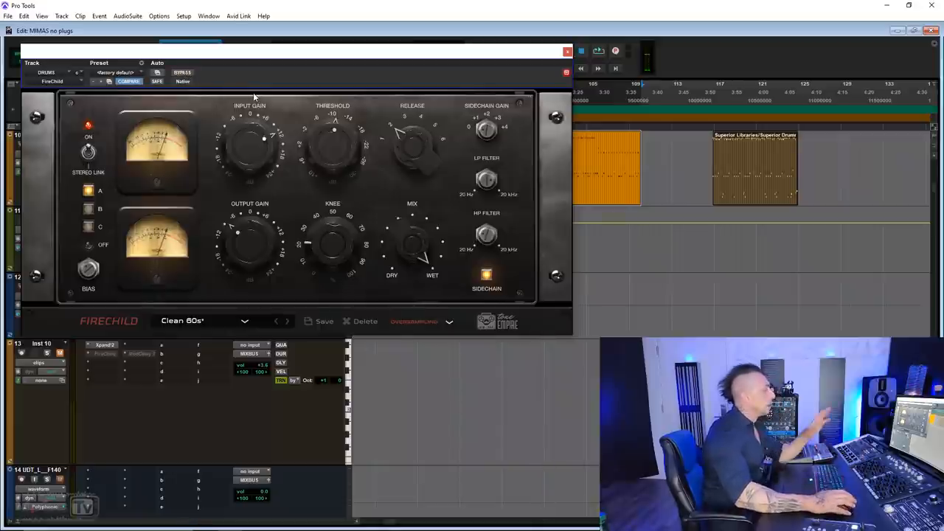
mouse_move(278, 210)
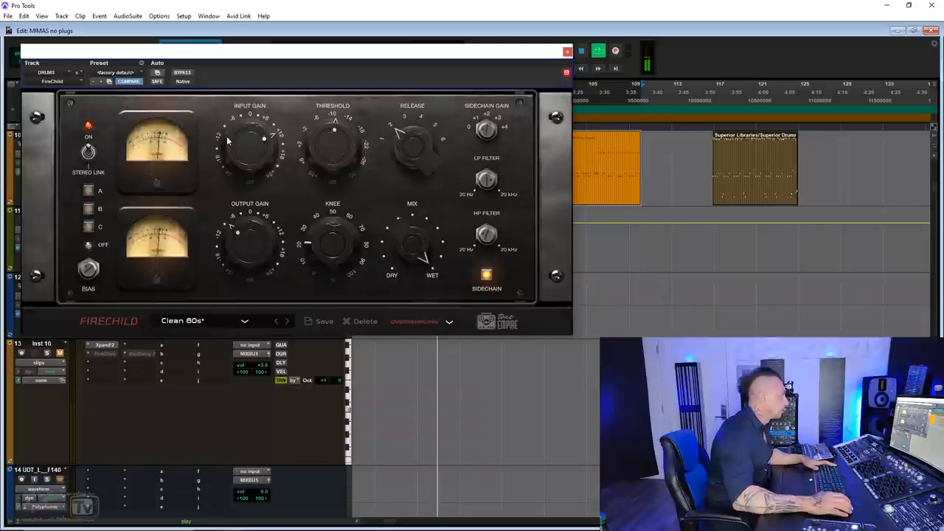
click(183, 72)
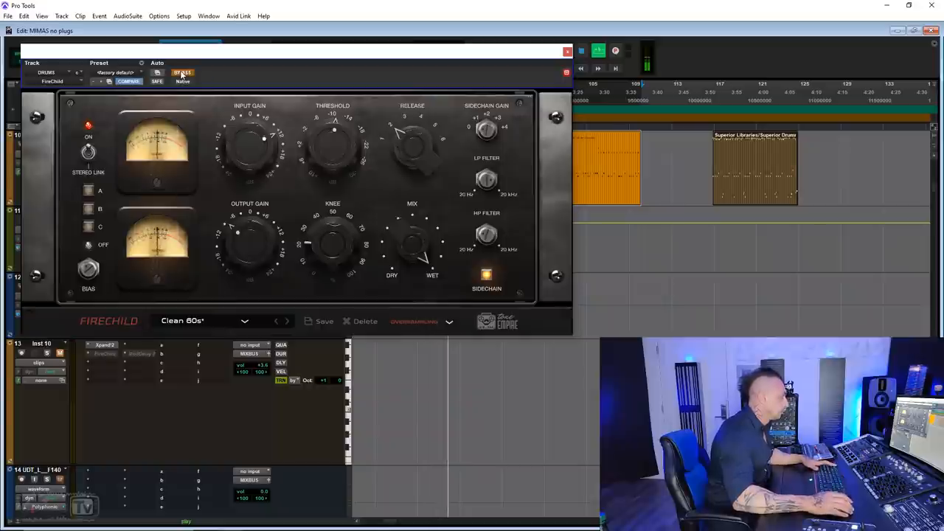
click(183, 72)
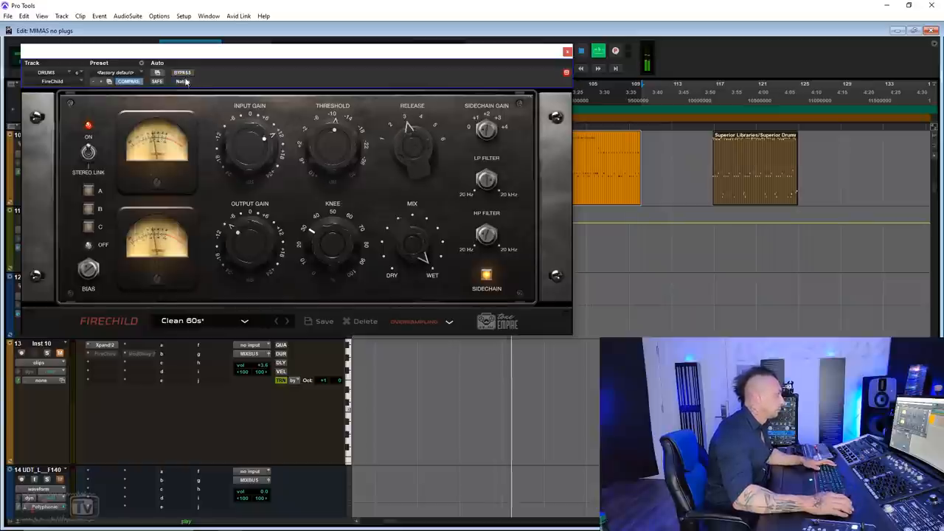
click(182, 72)
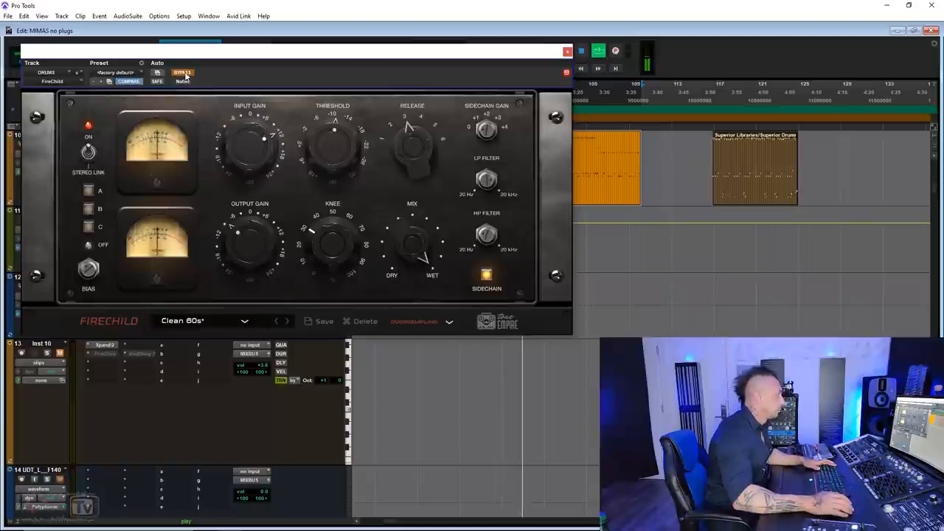
click(183, 73)
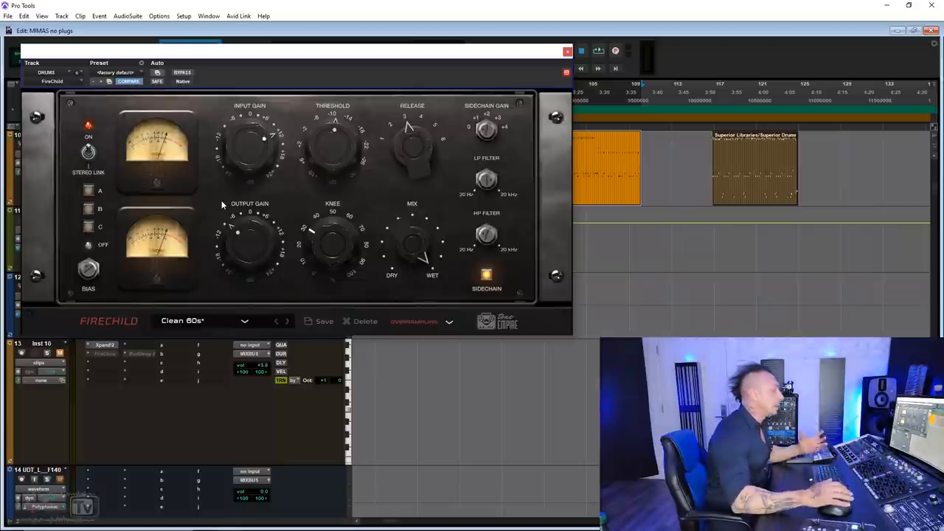
mouse_move(454, 327)
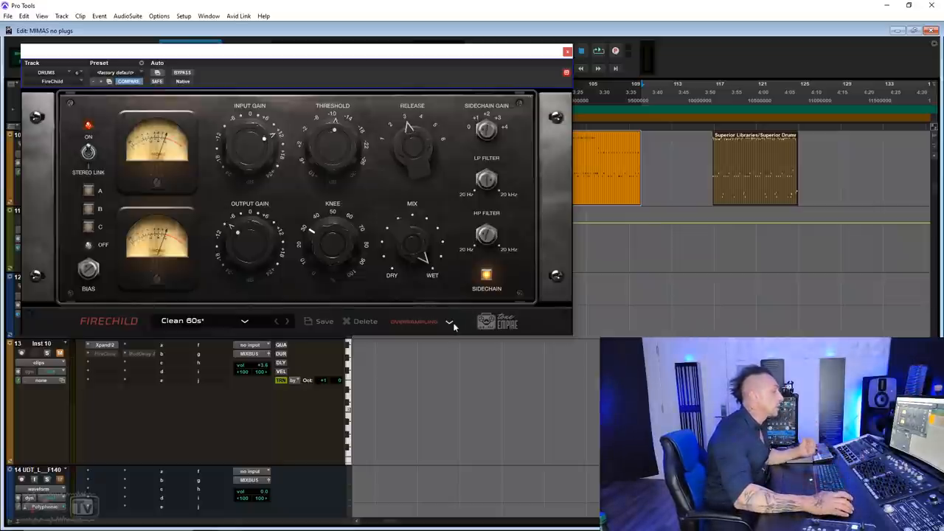
Set the drums' Firechild oversampling to 2x
click(448, 321)
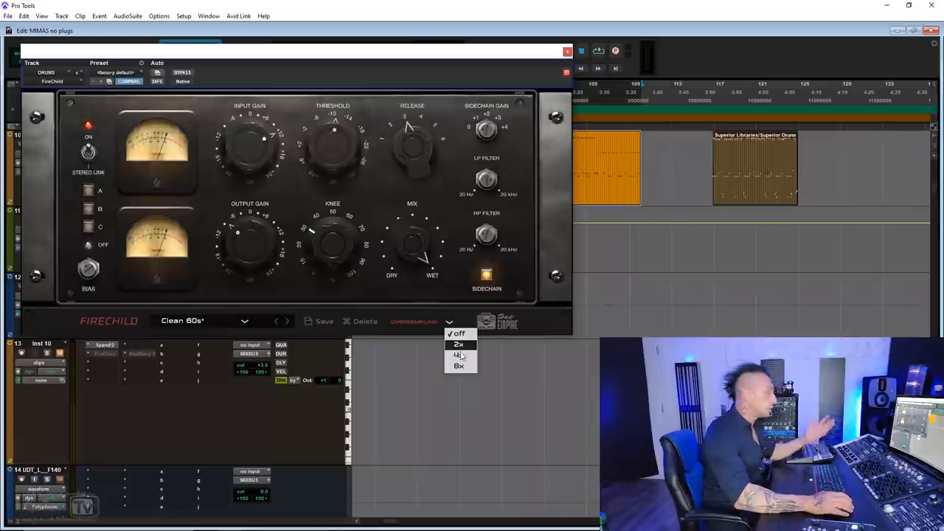
click(421, 321)
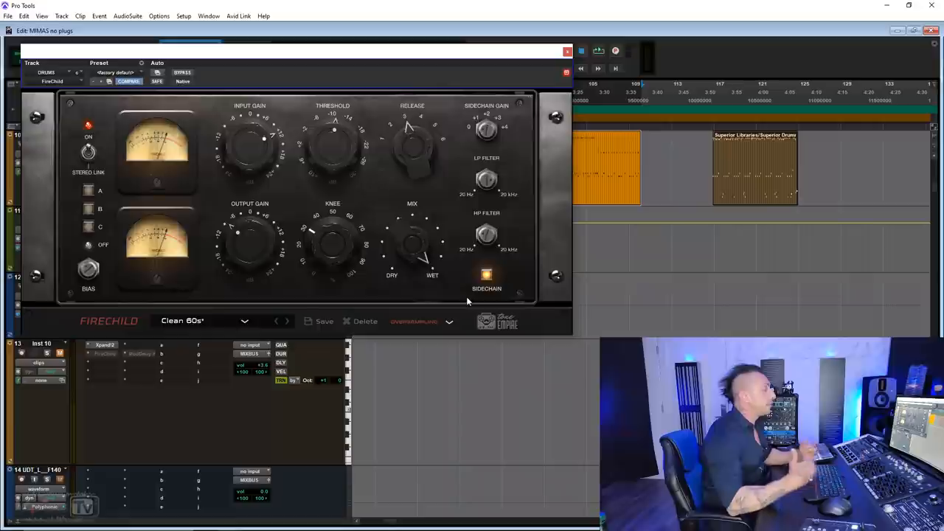
mouse_move(570, 120)
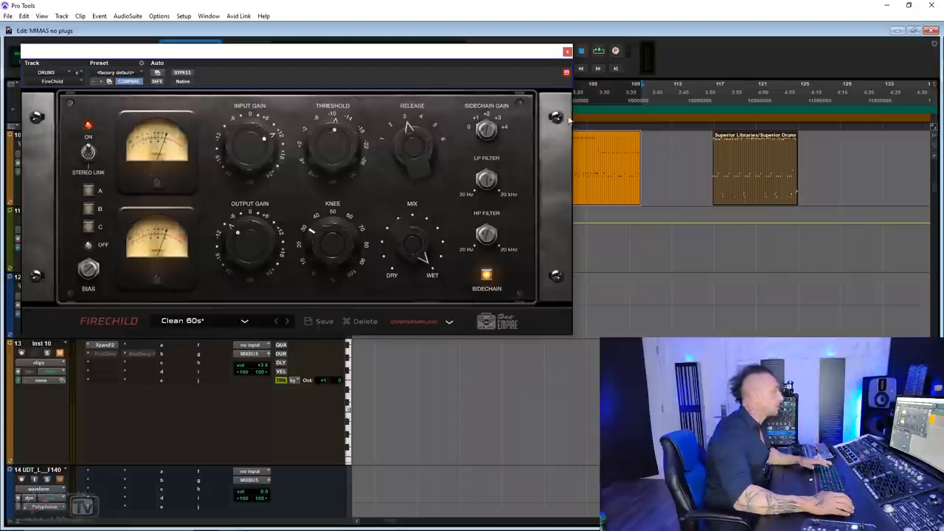
mouse_move(568, 51)
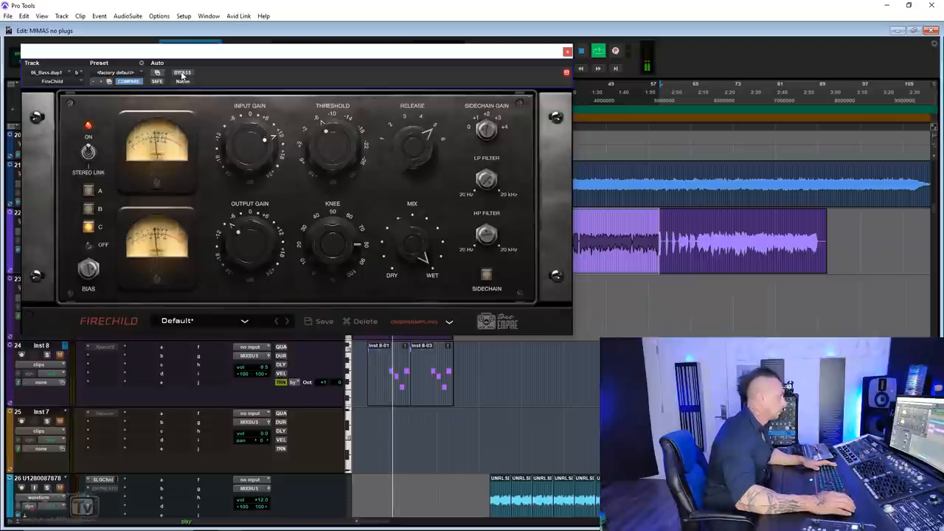
Bring up the Firechild with its Default preset on the bass track
click(183, 72)
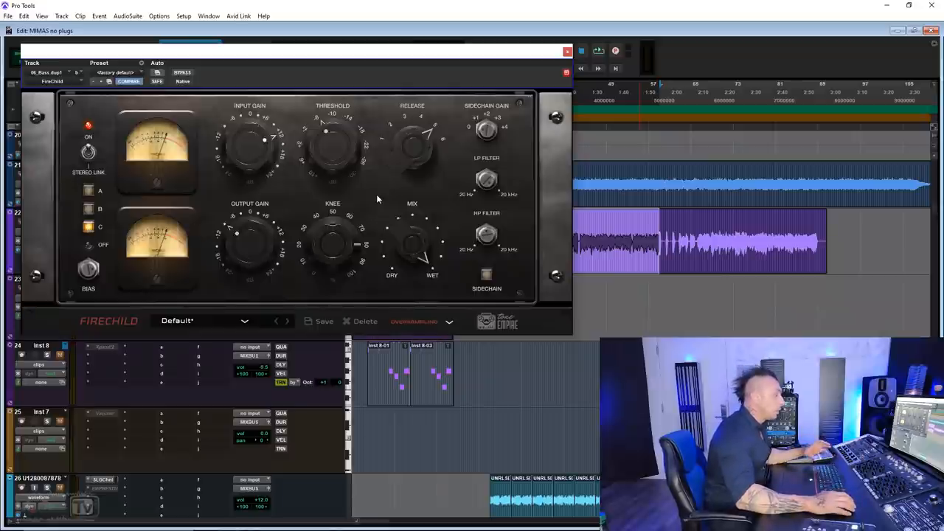
mouse_move(490, 239)
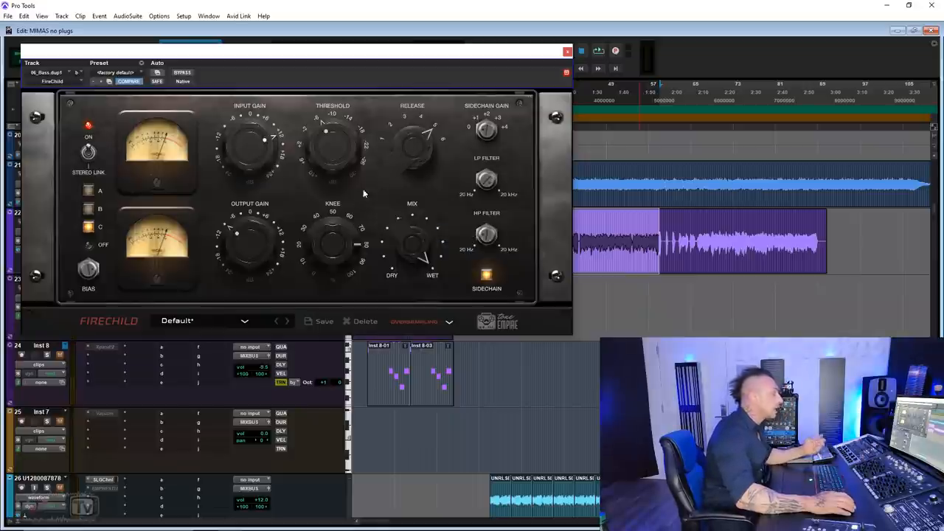
mouse_move(363, 227)
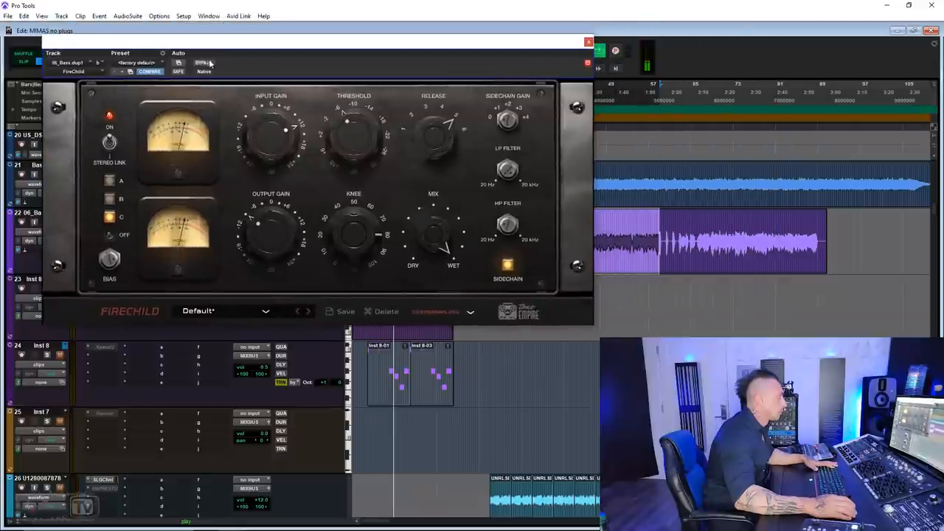
Enlarge the bass Firechild window, tune bias and threshold, and close the plugin window
click(203, 62)
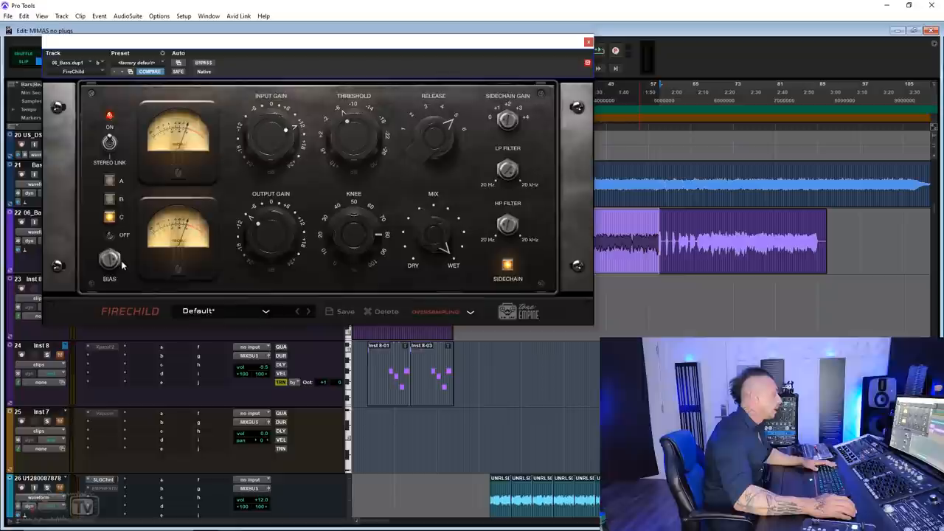
mouse_move(115, 260)
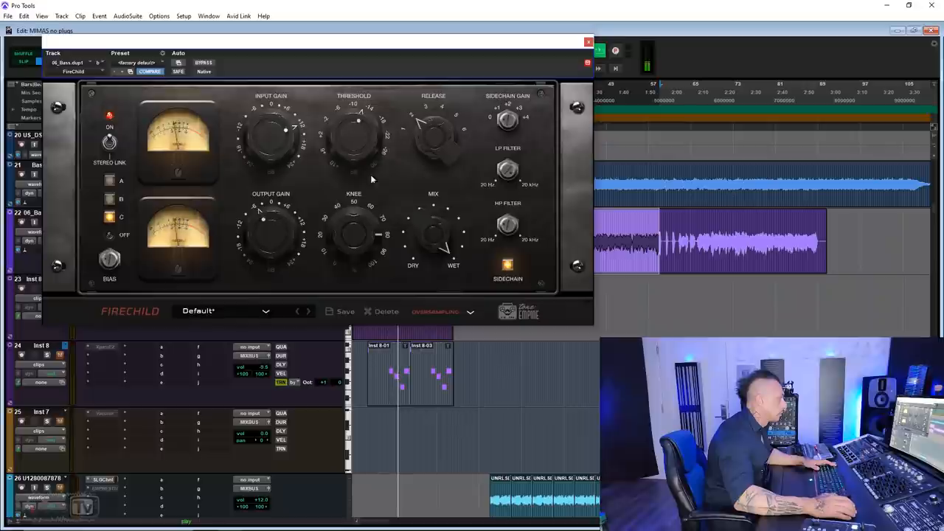
click(203, 62)
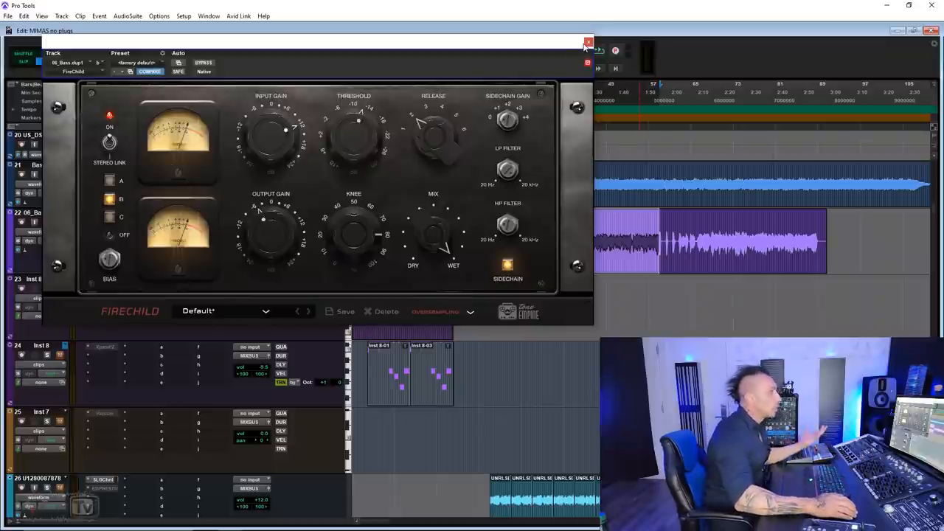
click(587, 42)
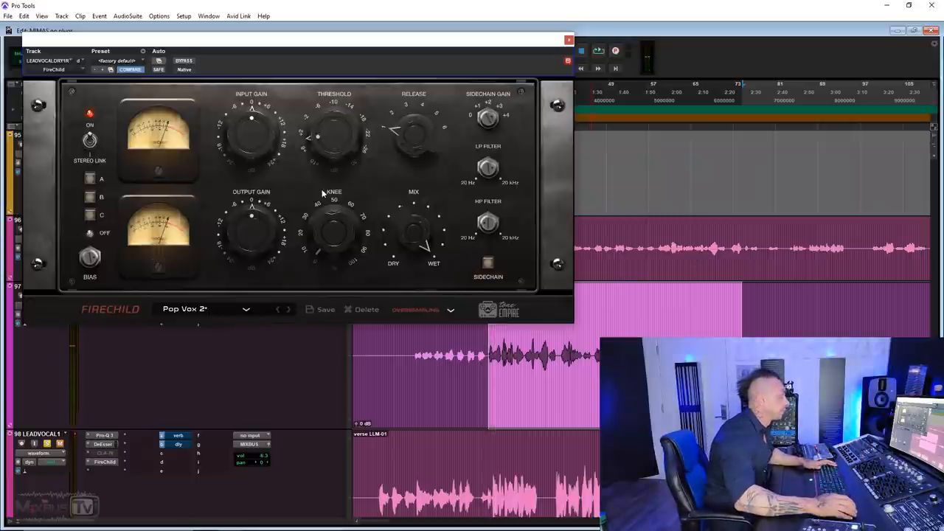
Tweak knee and output gain on LEADVOCAL1's Pop Vox 2 Firechild and audition a later vocal passage
click(599, 50)
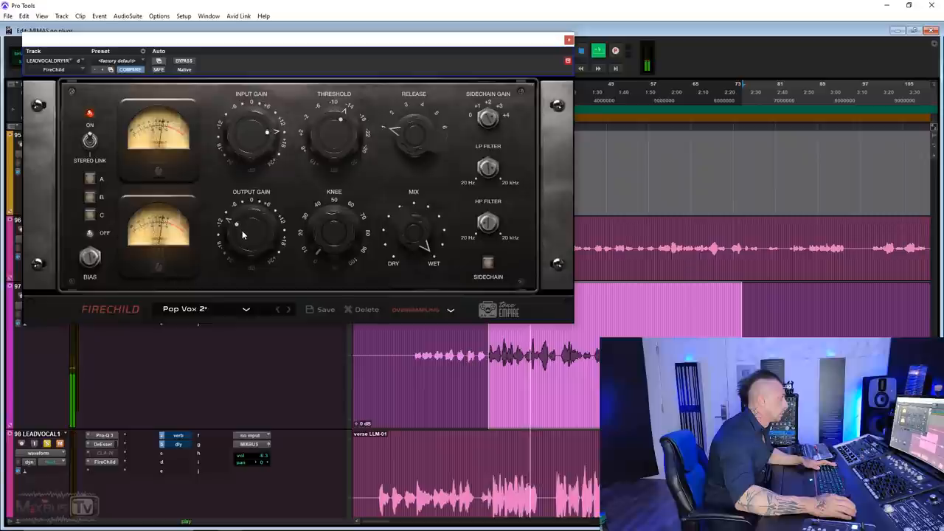
click(183, 61)
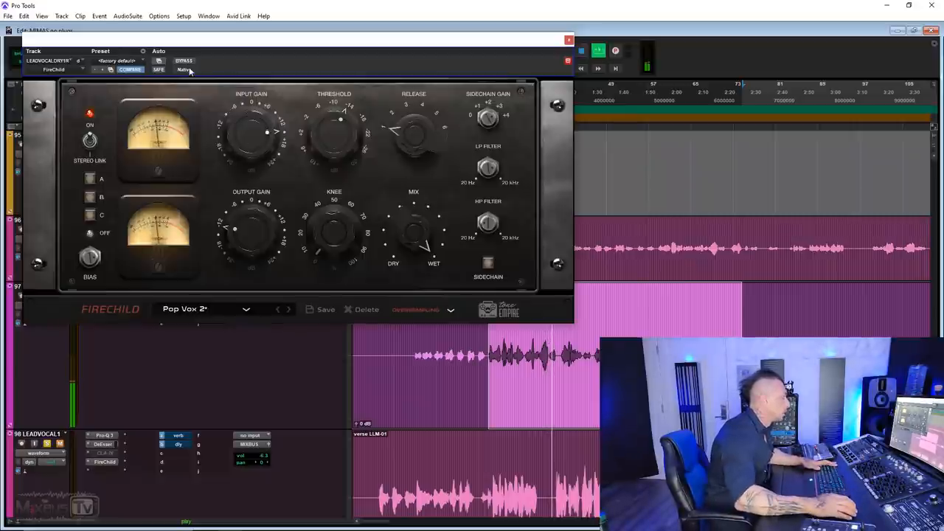
click(183, 69)
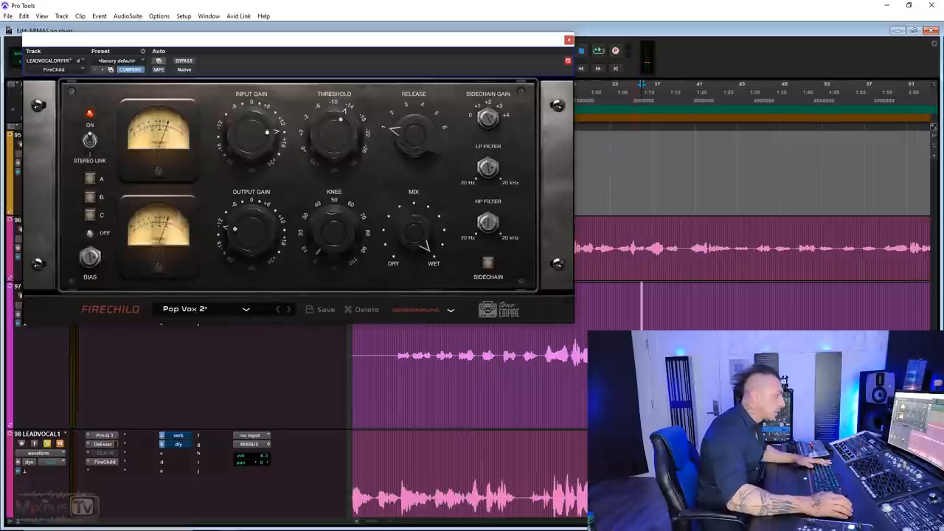
click(183, 61)
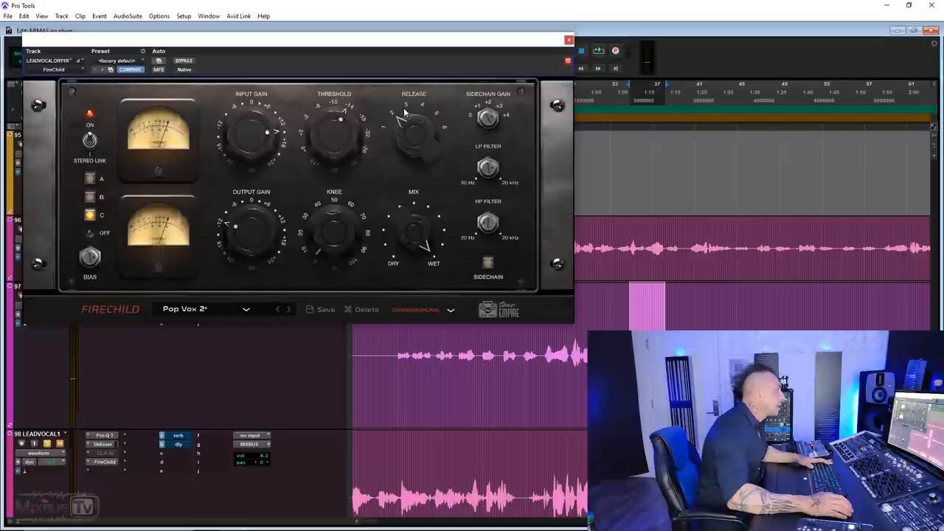
mouse_move(319, 131)
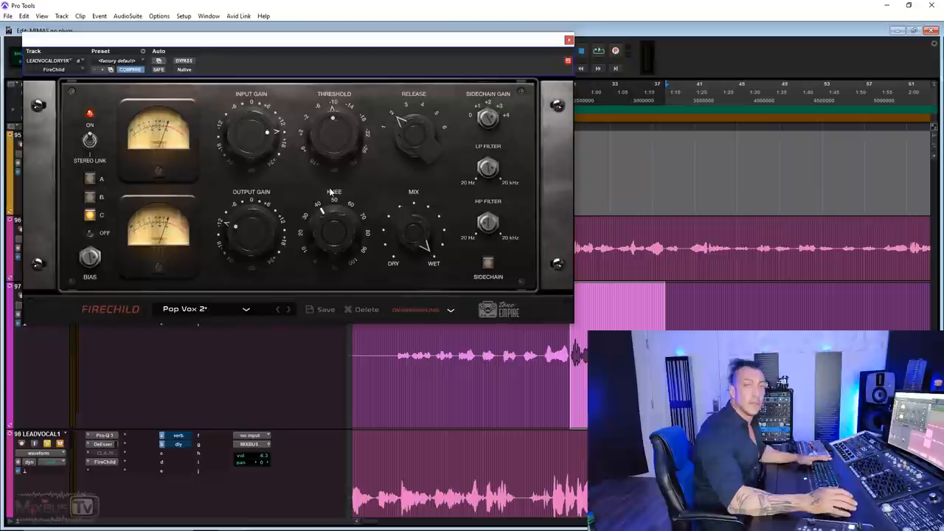
mouse_move(292, 177)
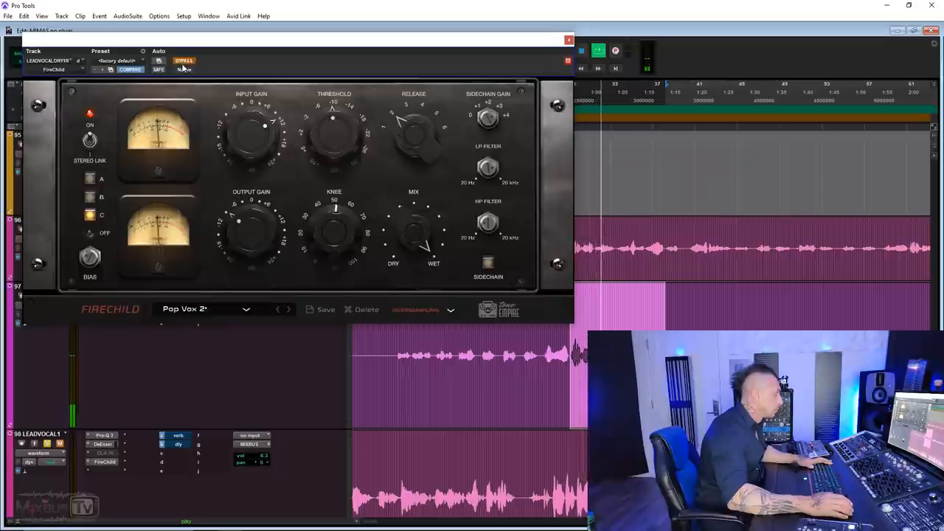
Review the lead vocal's Pop Vox 2 settings during playback, retuning knee and input gain
click(183, 61)
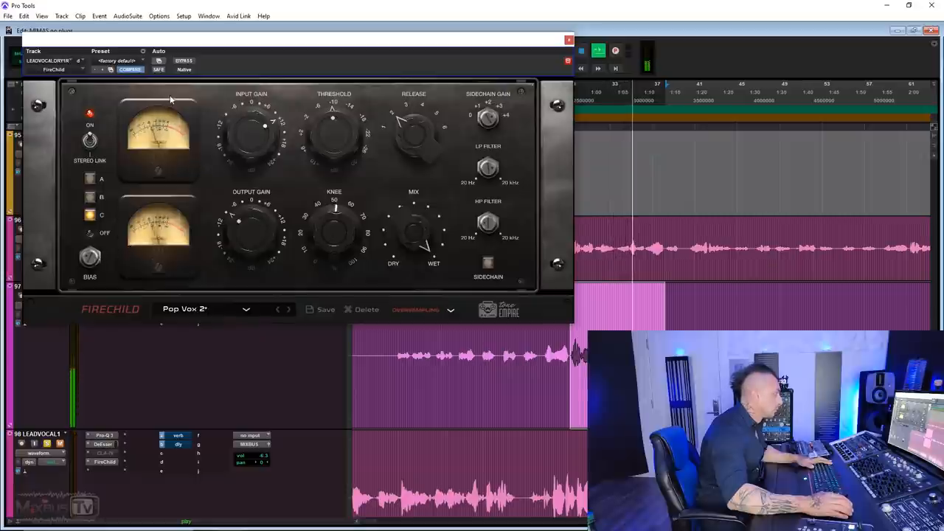
mouse_move(257, 183)
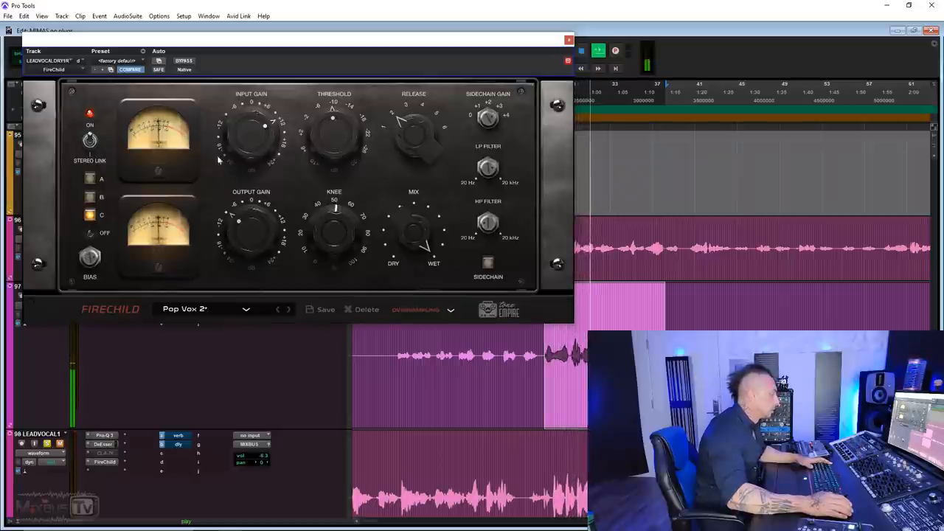
click(183, 60)
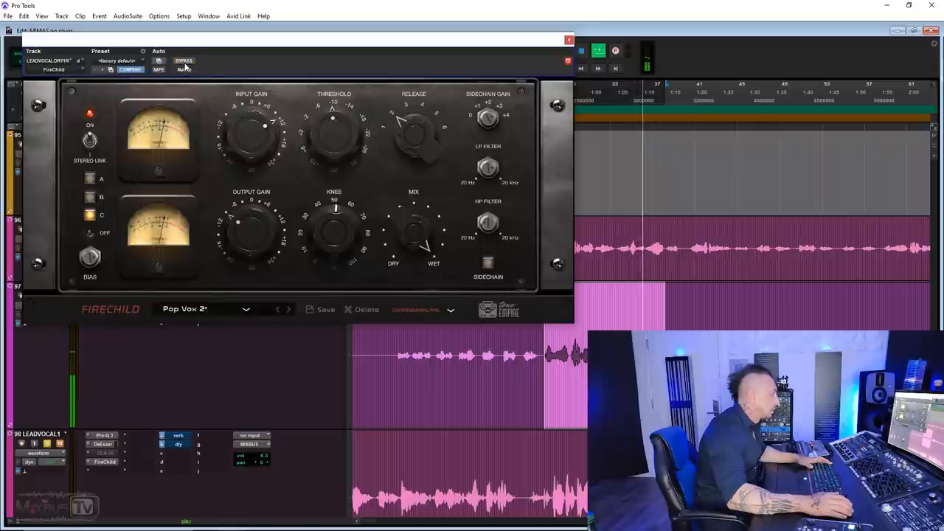
mouse_move(183, 65)
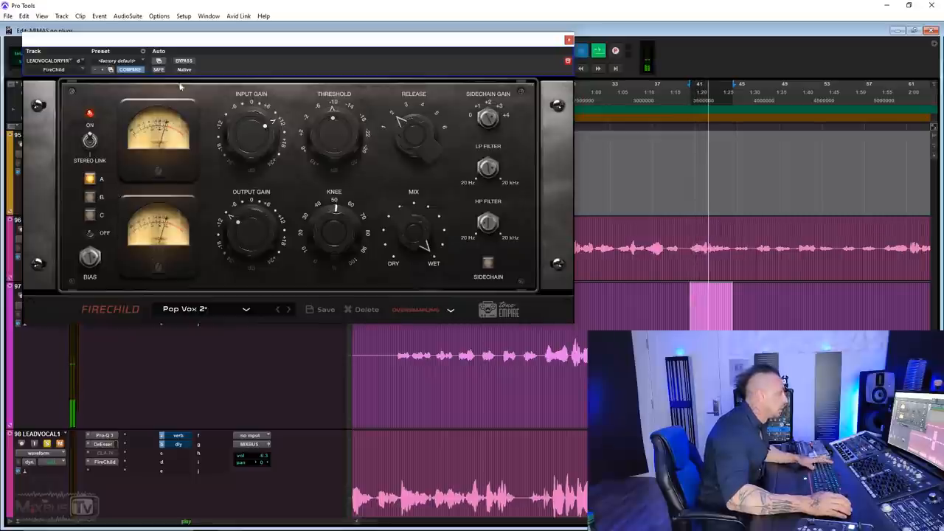
Audition a different tube model on the lead vocal's Pop Vox 2 Firechild during playback
click(183, 61)
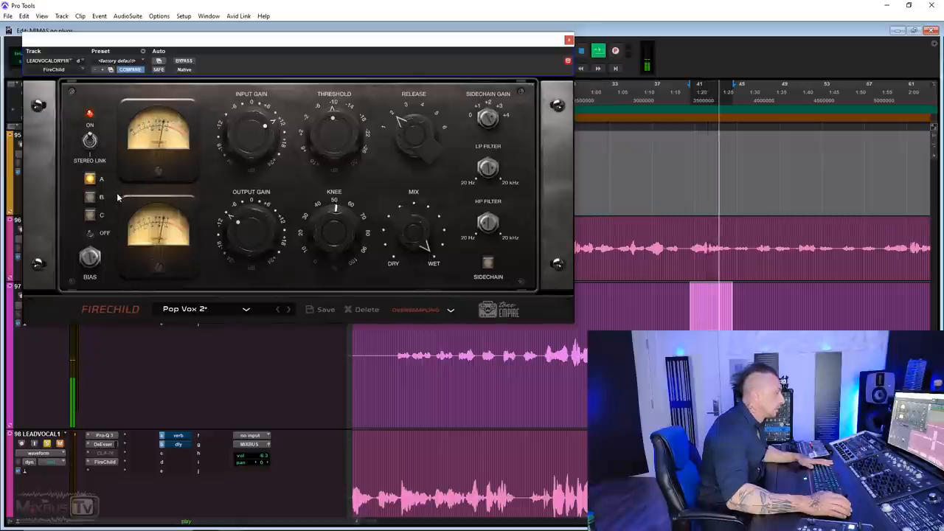
click(90, 197)
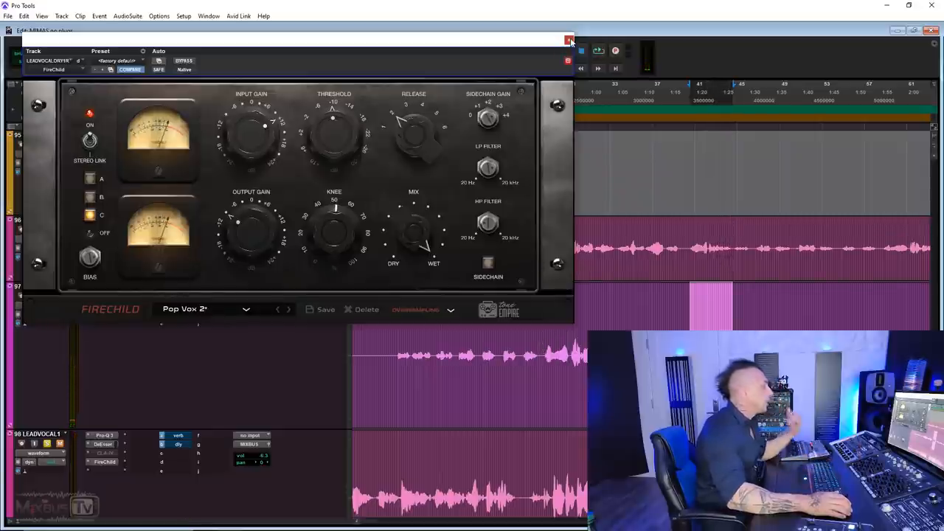
Put Firechild with the Vox 1 preset on the next LEADVOCAL track and compare it against bypass
click(570, 39)
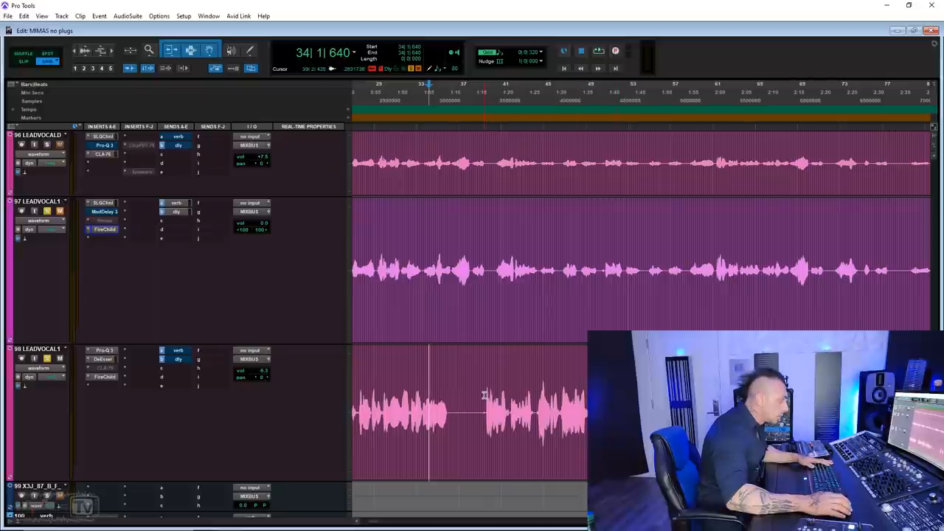
click(105, 376)
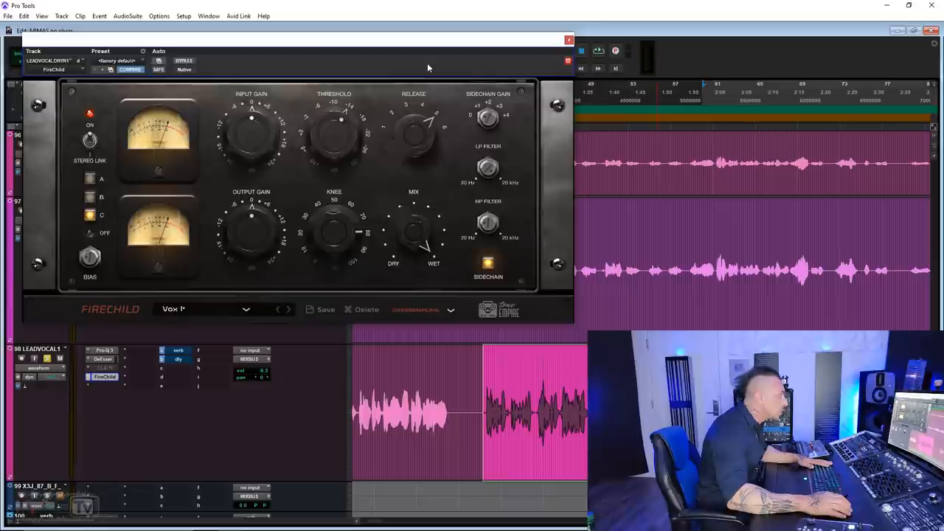
mouse_move(309, 197)
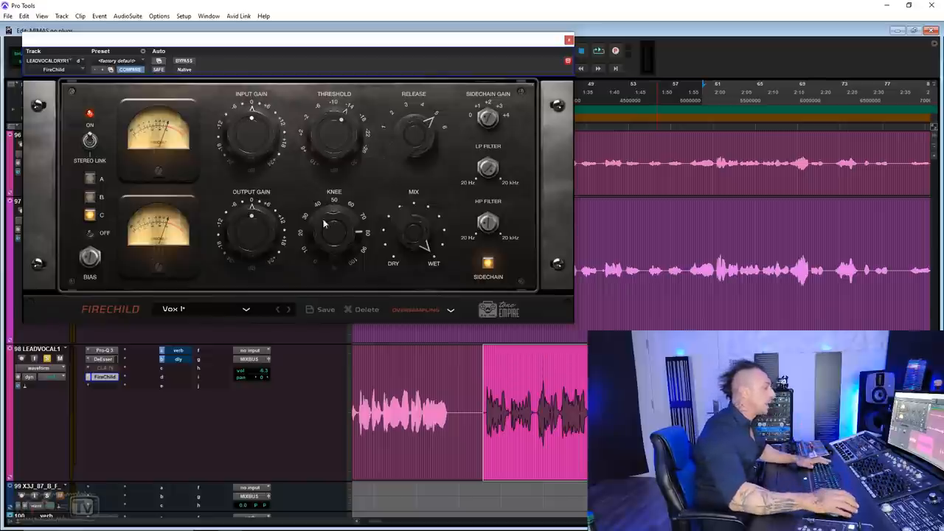
mouse_move(301, 195)
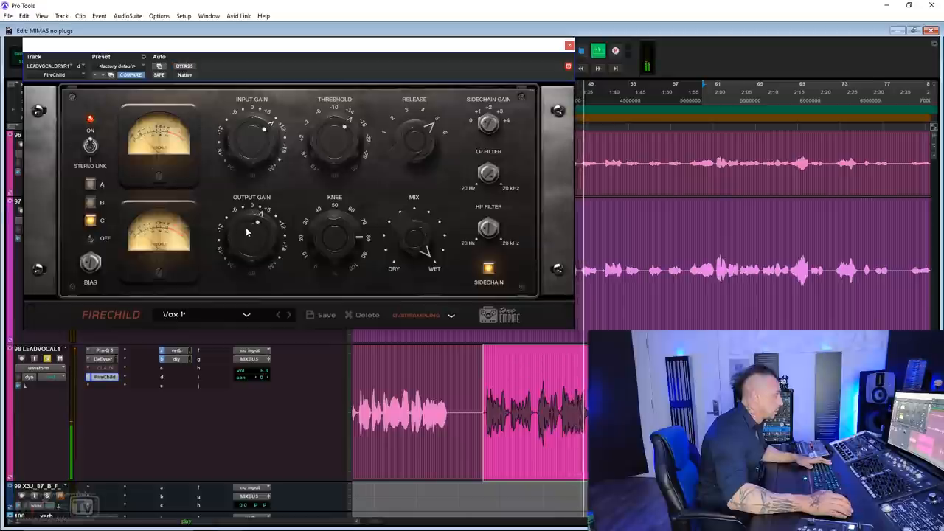
click(184, 65)
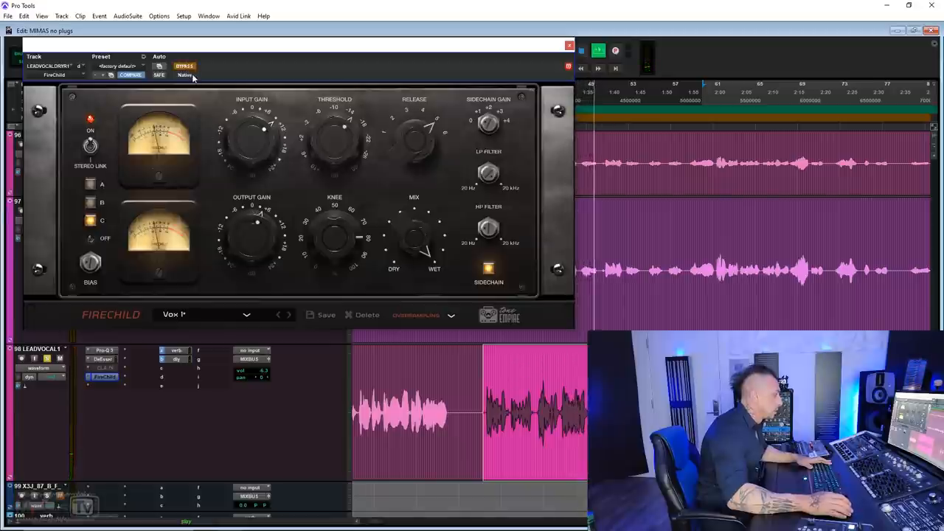
click(184, 67)
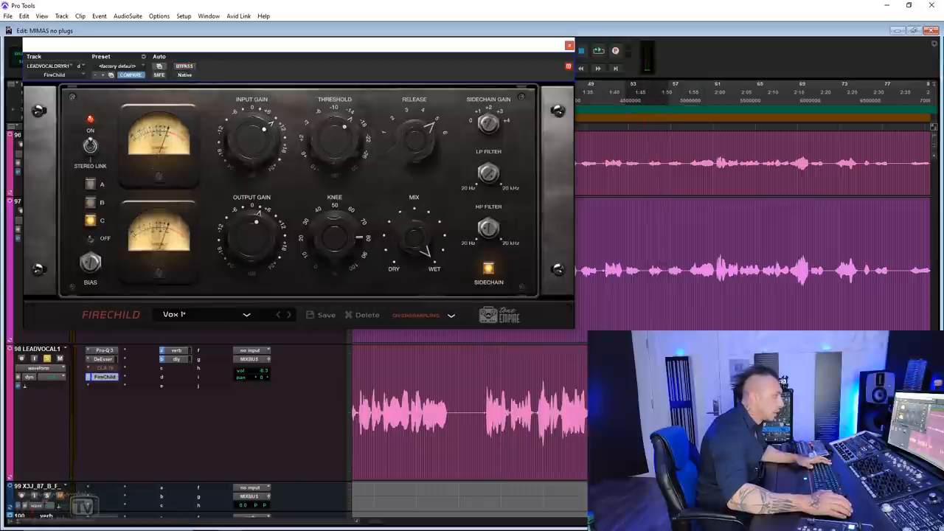
click(599, 51)
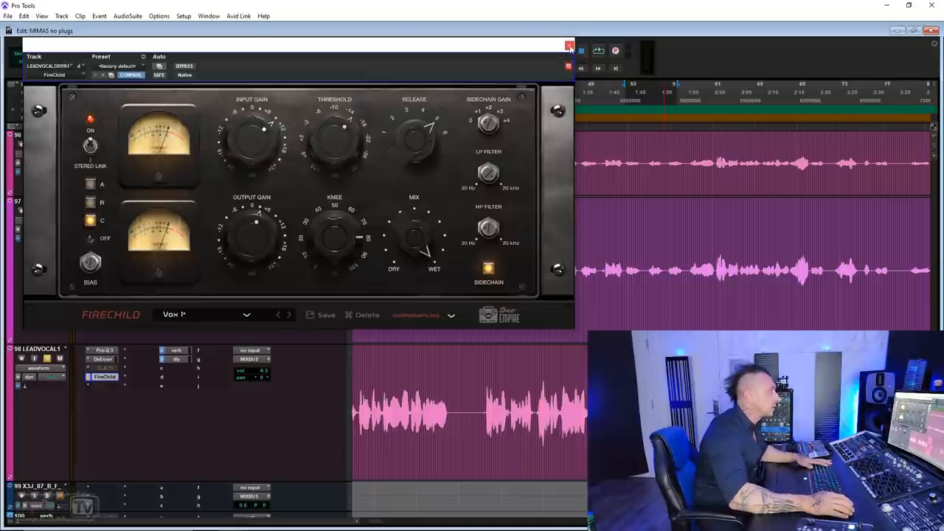
Add Firechild on a further vocal track, adjust its Threshold, and compare against bypass
click(569, 44)
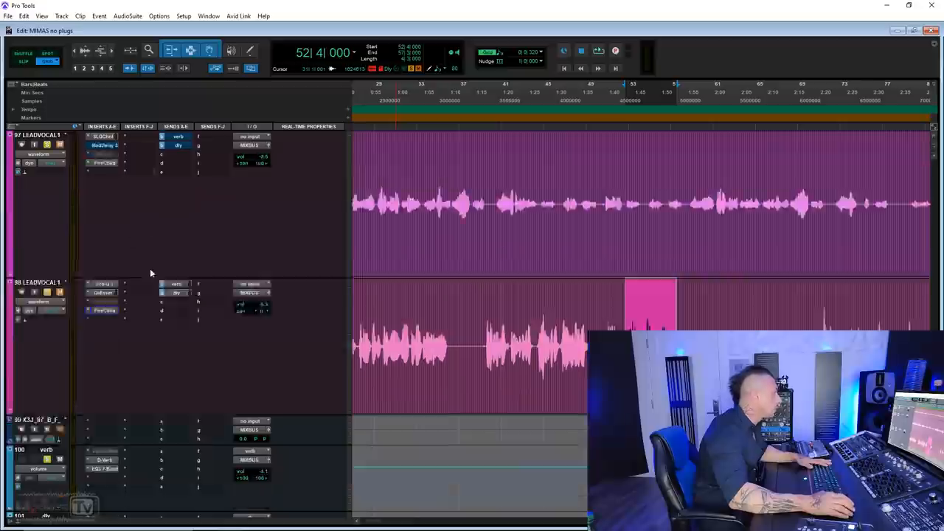
scroll(down, 3)
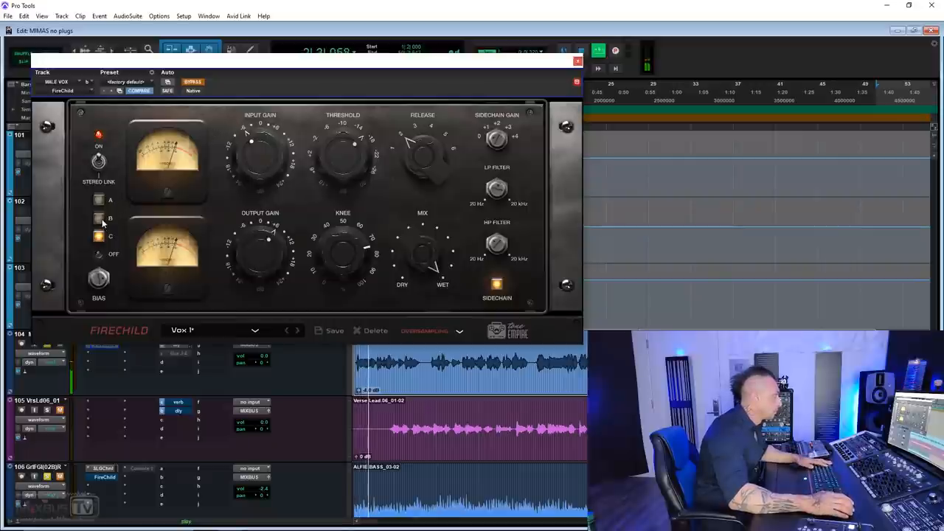
click(98, 218)
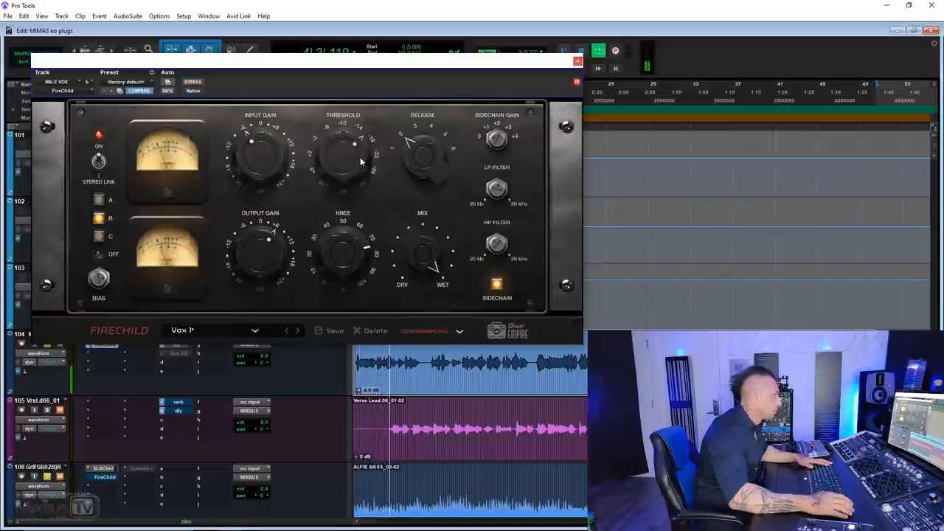
click(99, 236)
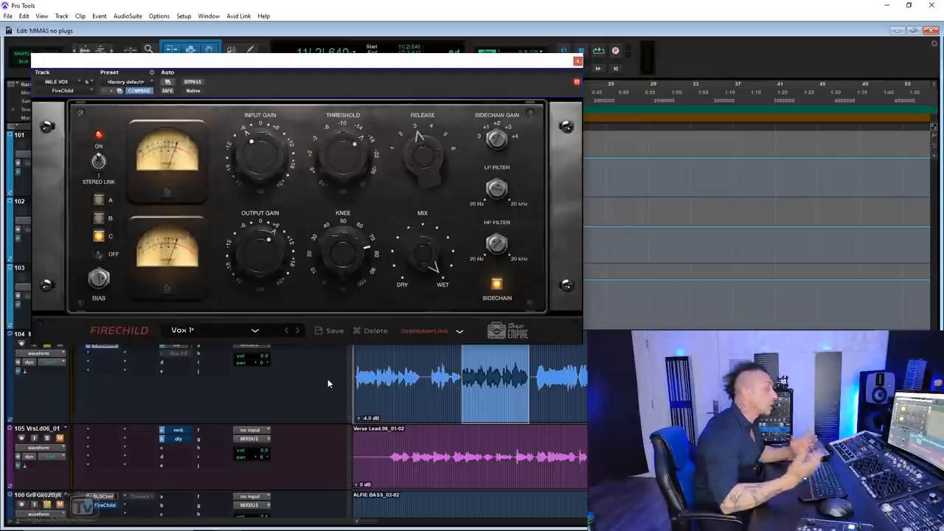
mouse_move(336, 383)
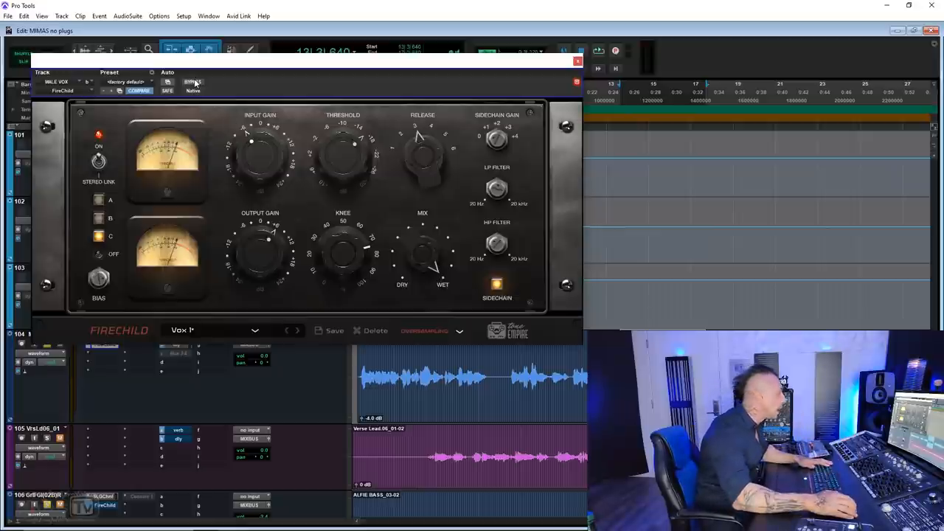
click(192, 83)
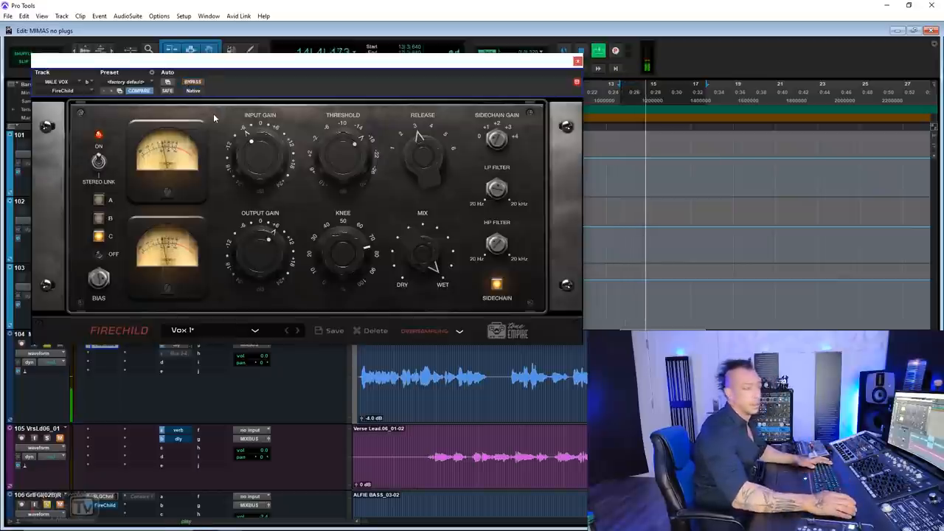
click(192, 82)
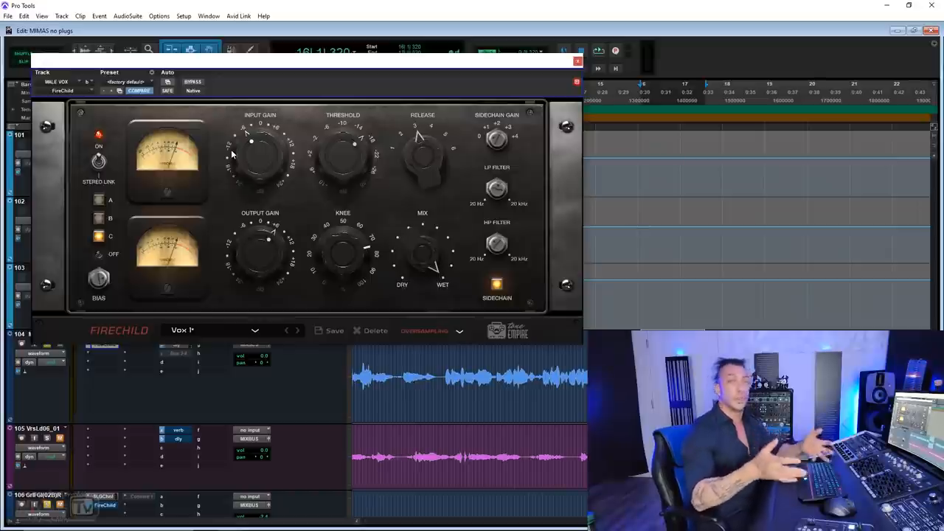
mouse_move(227, 212)
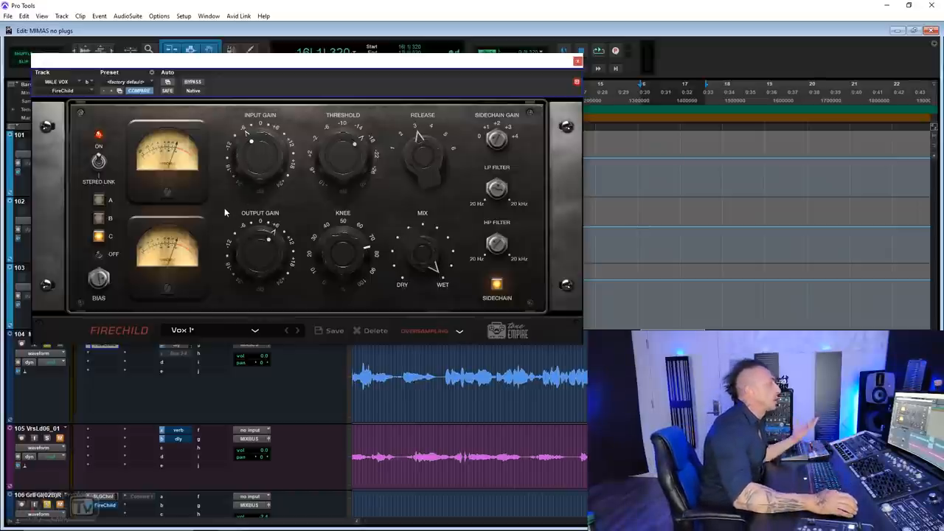
Load the Guitar > Ac Strumming preset on the acoustic guitar's Firechild and switch its tube model
click(578, 61)
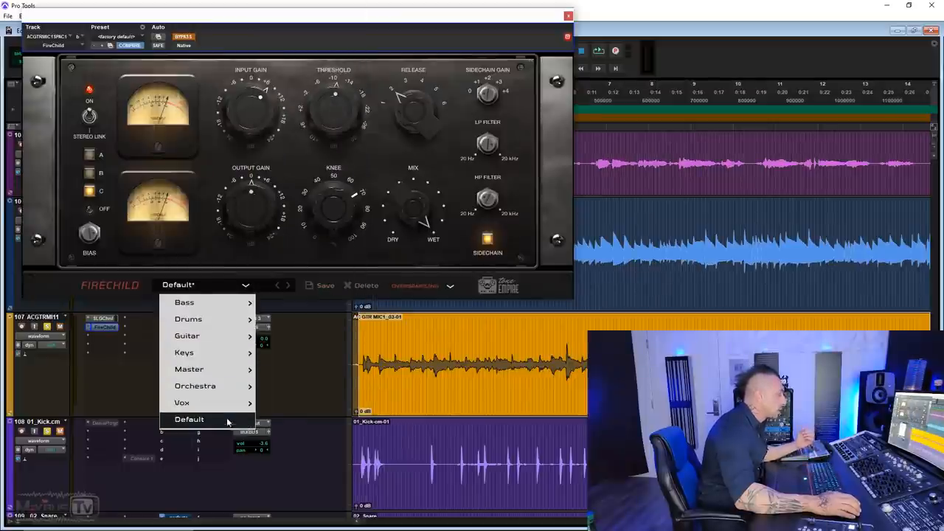
mouse_move(186, 337)
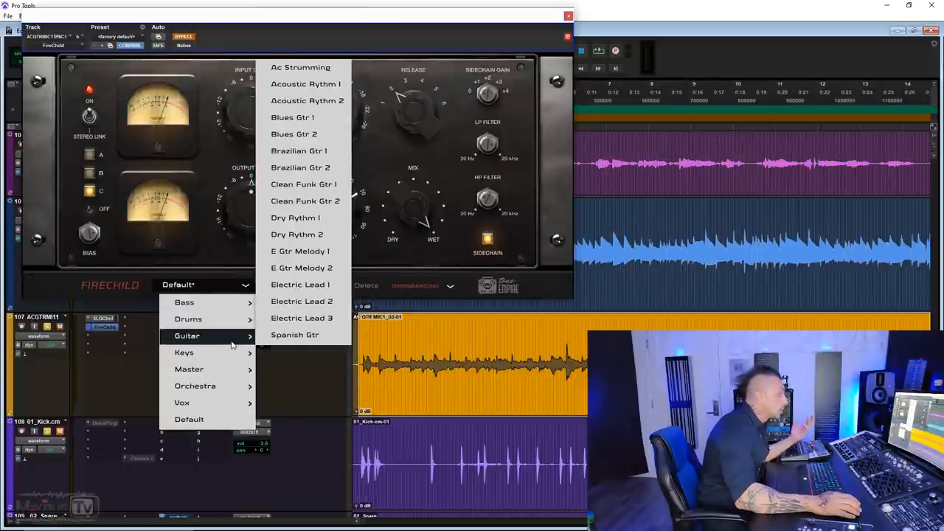
mouse_move(300, 67)
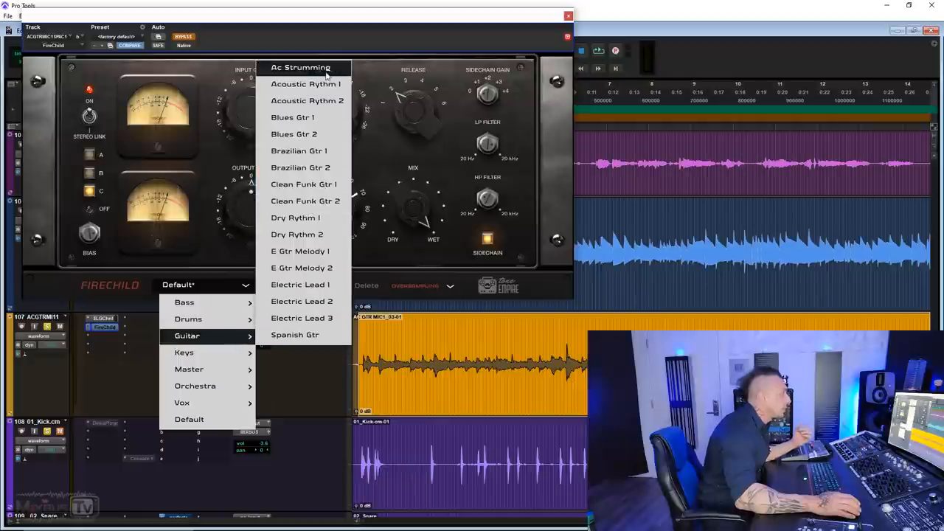
click(300, 68)
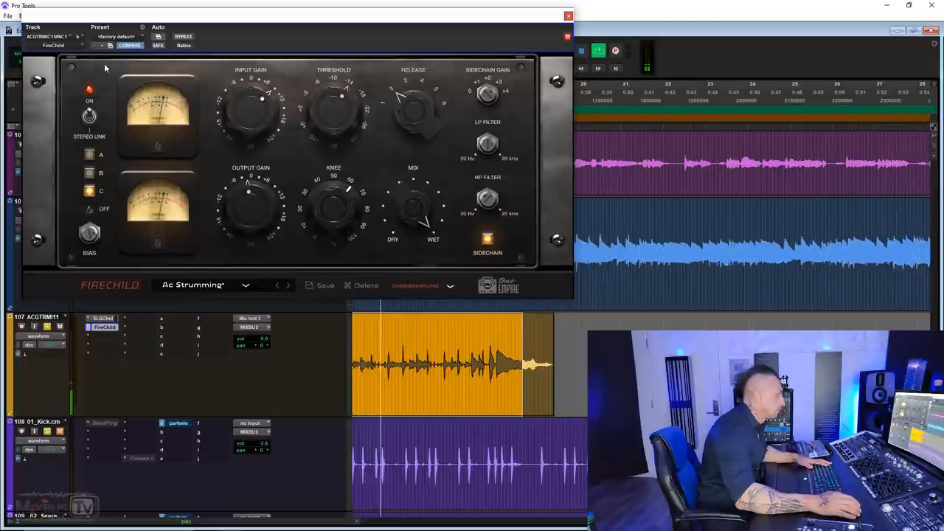
click(182, 37)
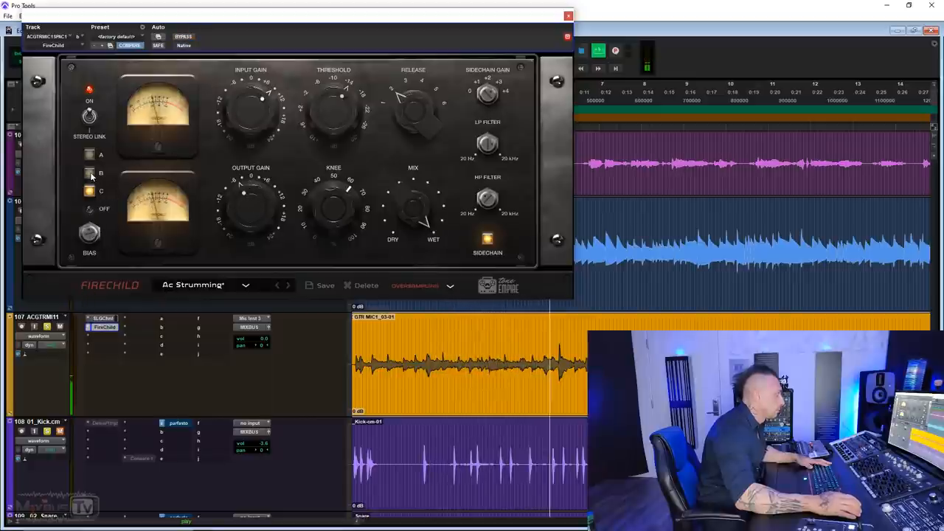
click(89, 155)
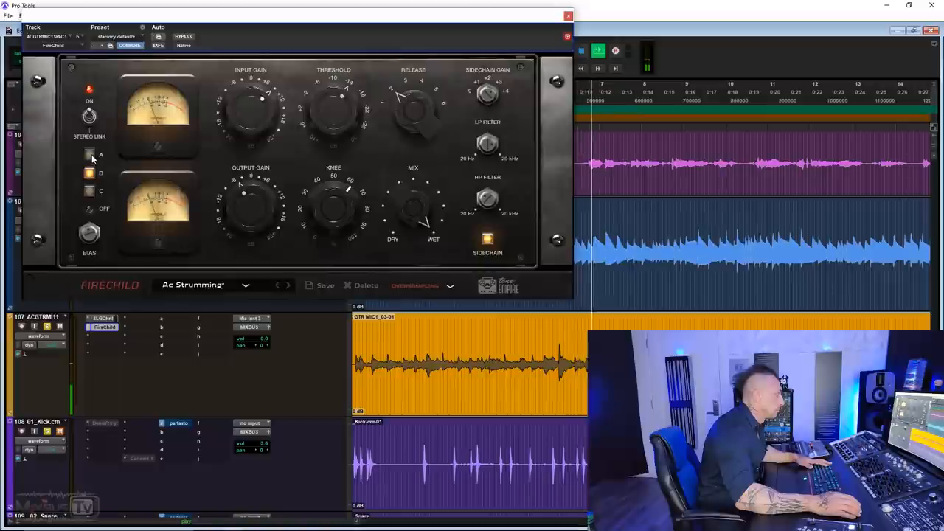